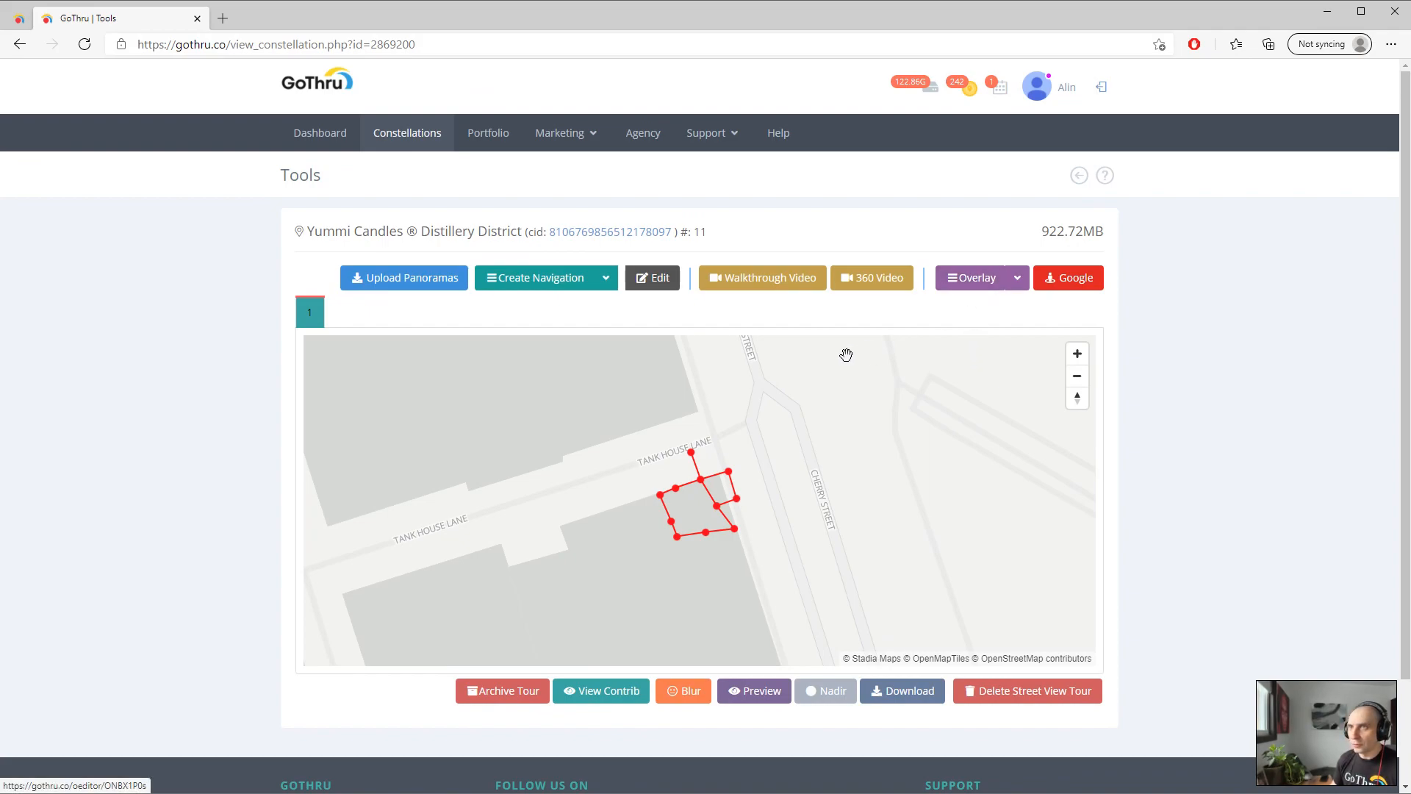
mouse_move(942, 268)
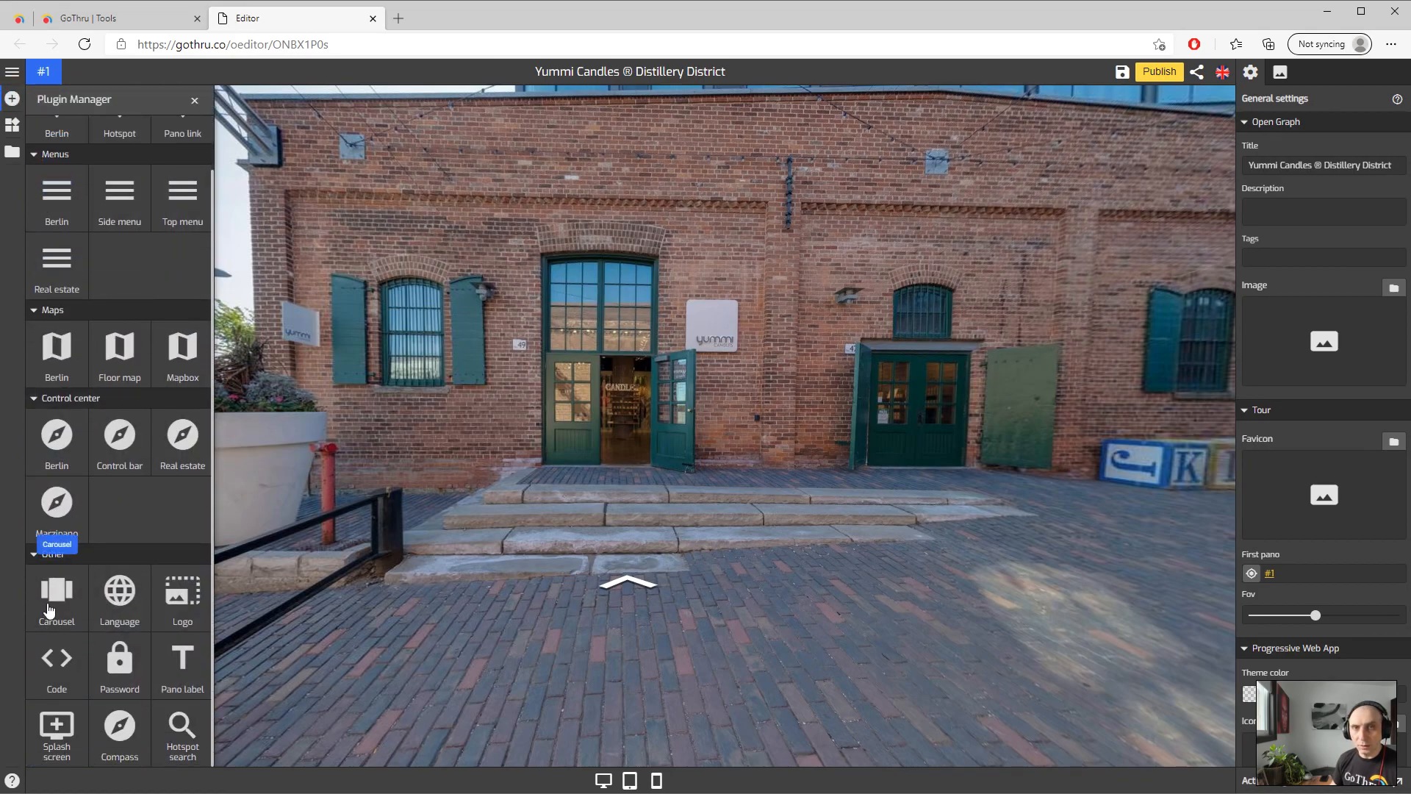
Add the Carousel plugin to the tour and close the plugin catalogue
click(56, 598)
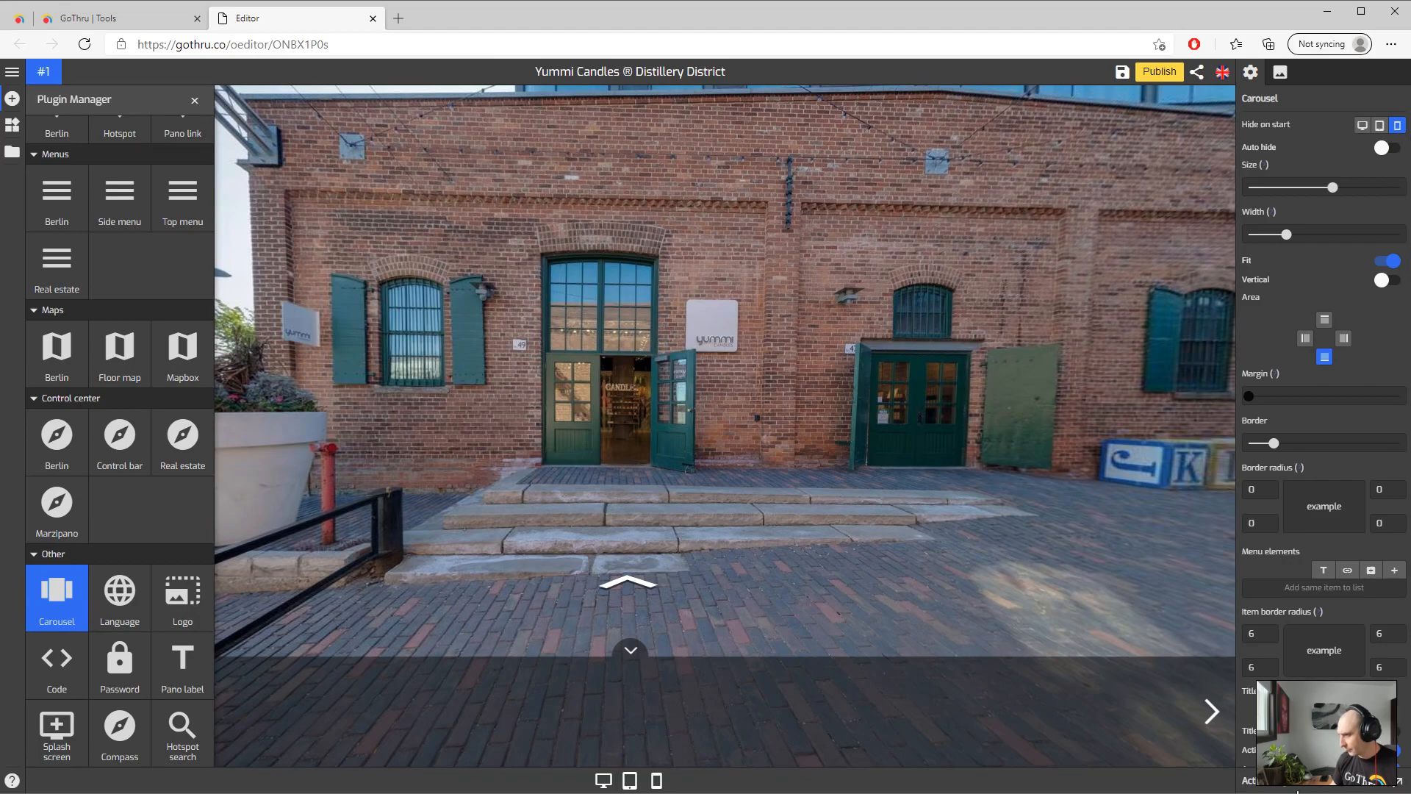
click(193, 100)
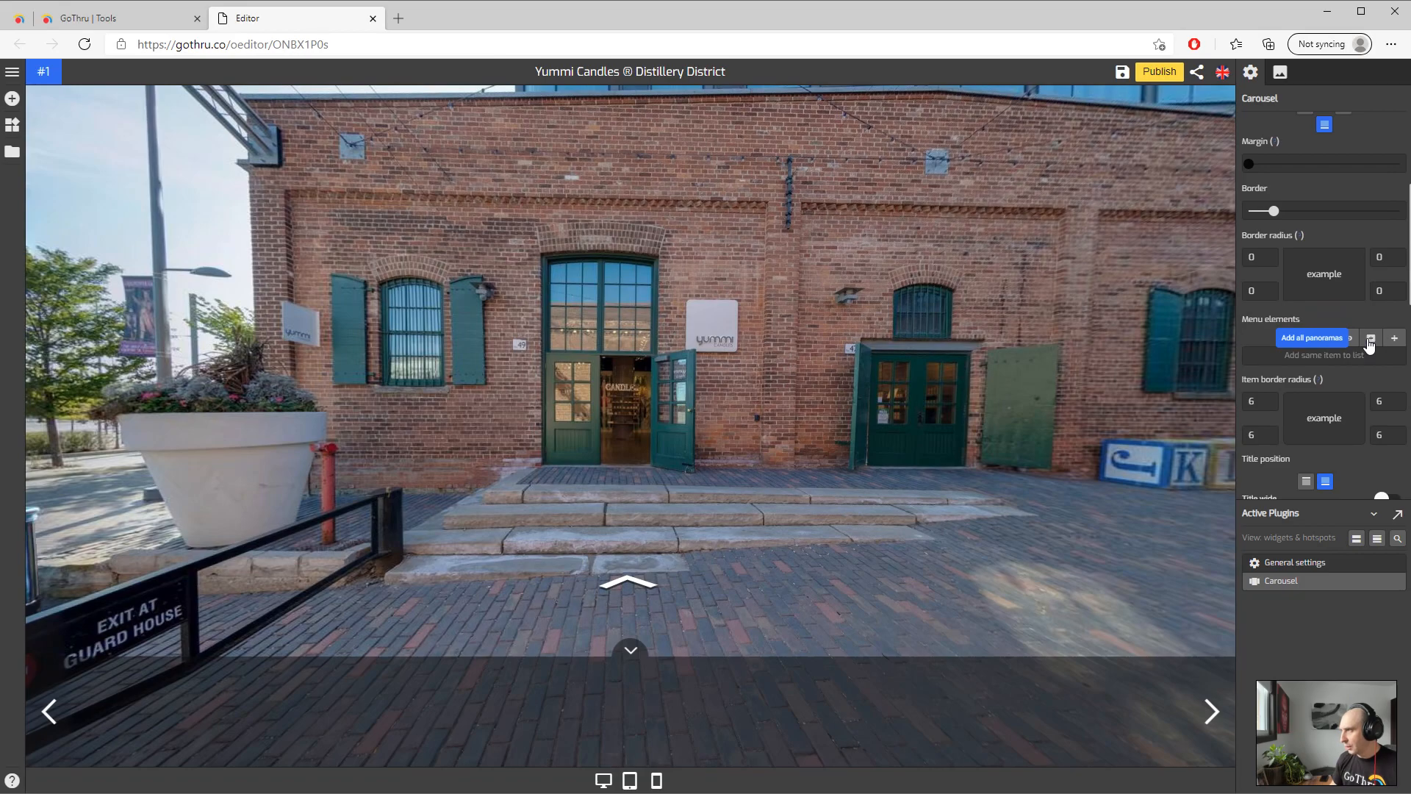
Fill the carousel with all eleven panoramas and open store-interior panorama #5 from it
click(1311, 338)
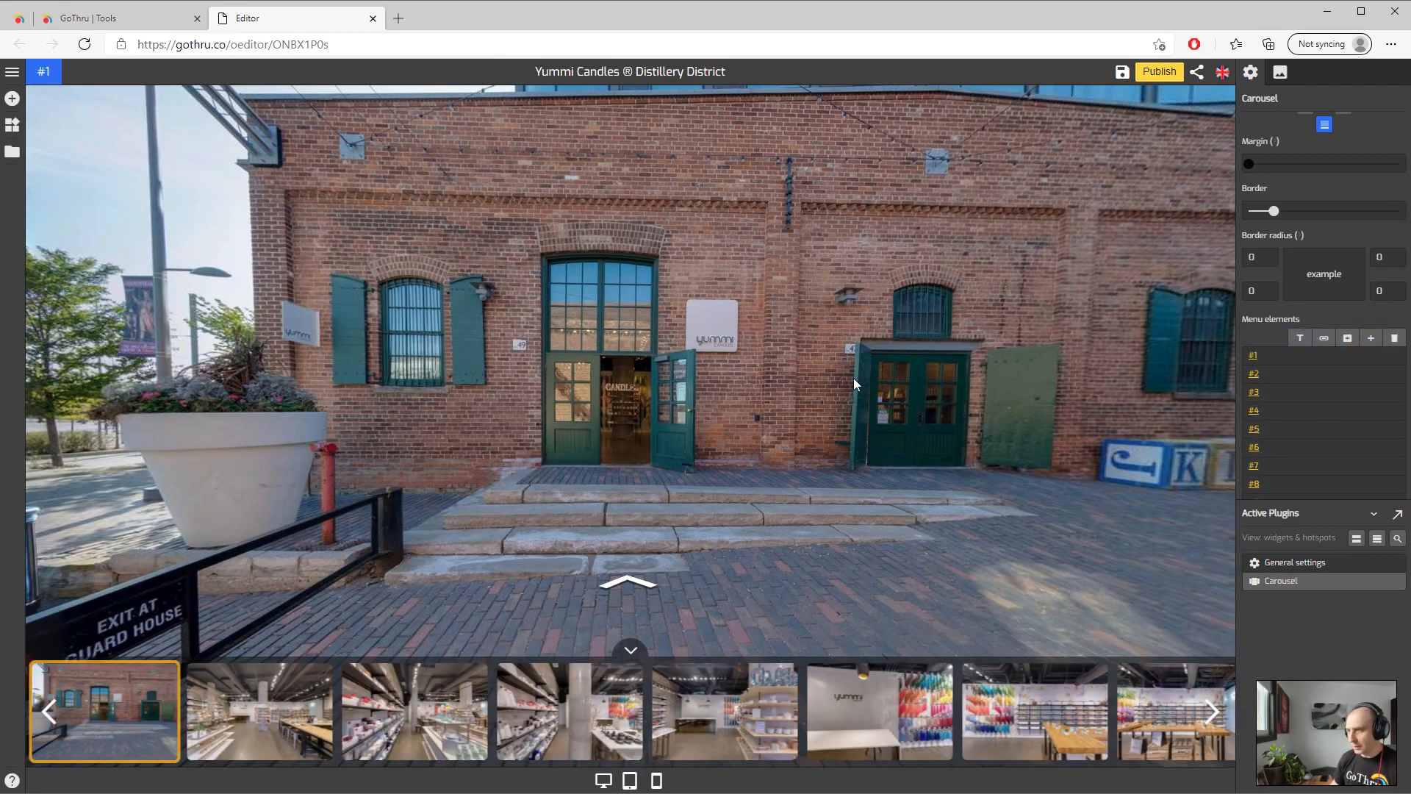
mouse_move(1339, 293)
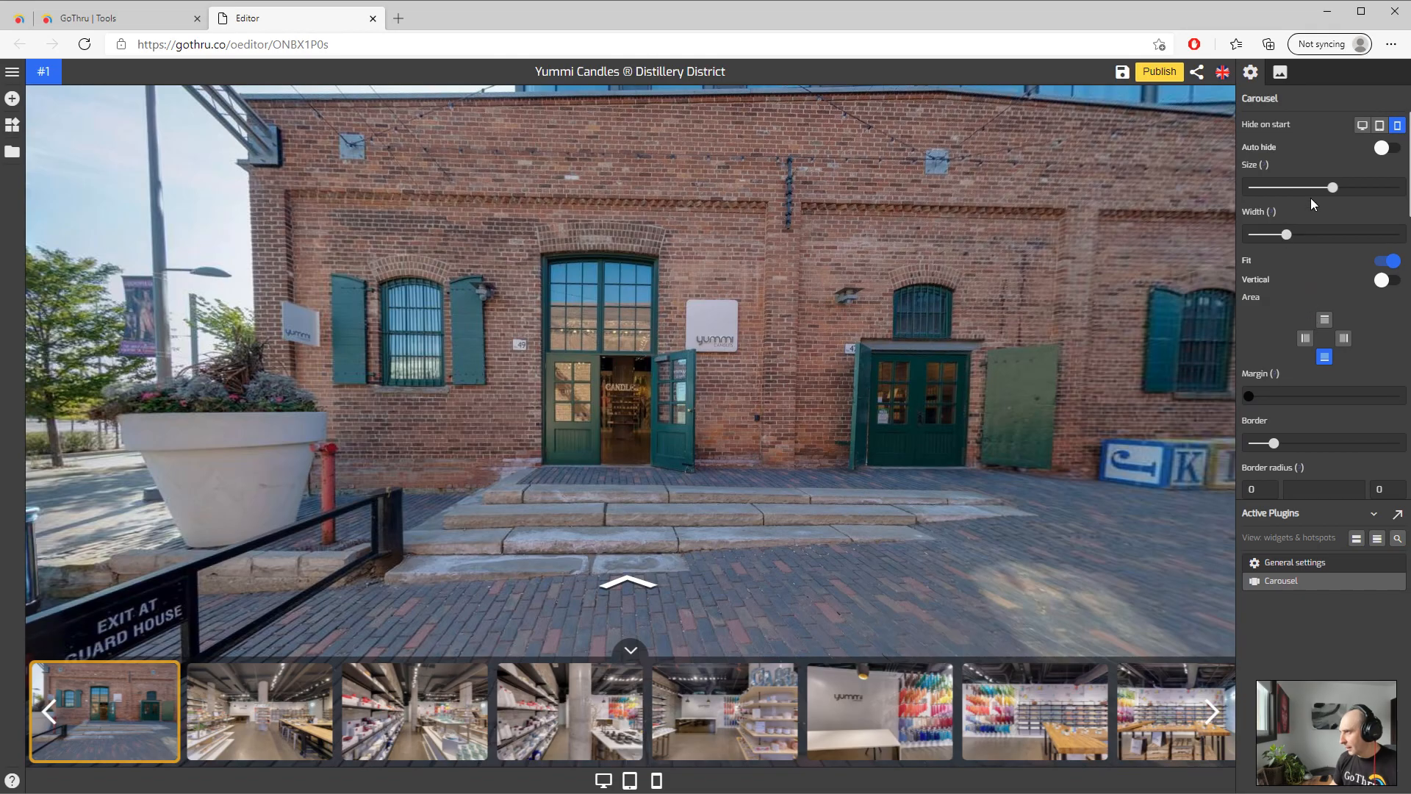
scroll(down, 3)
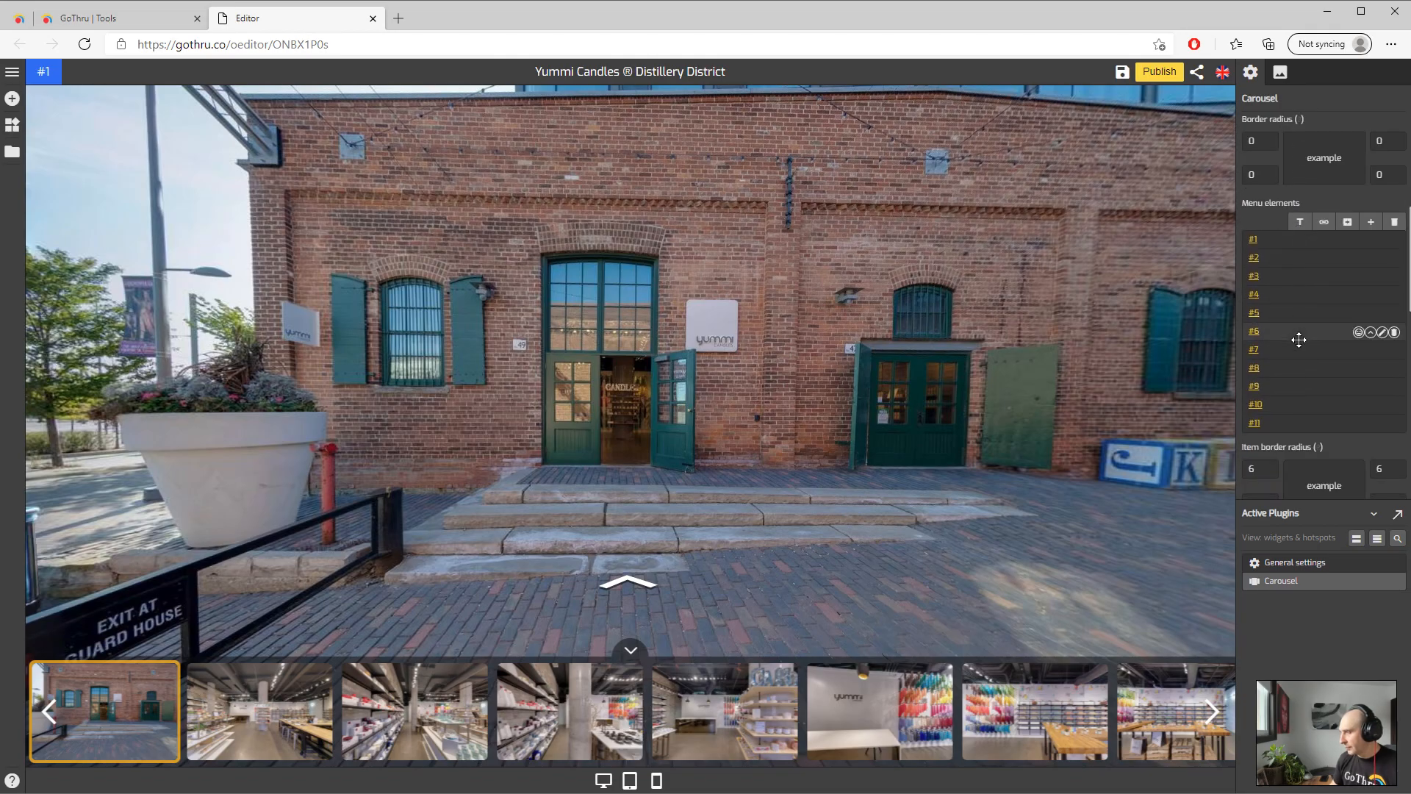
click(414, 711)
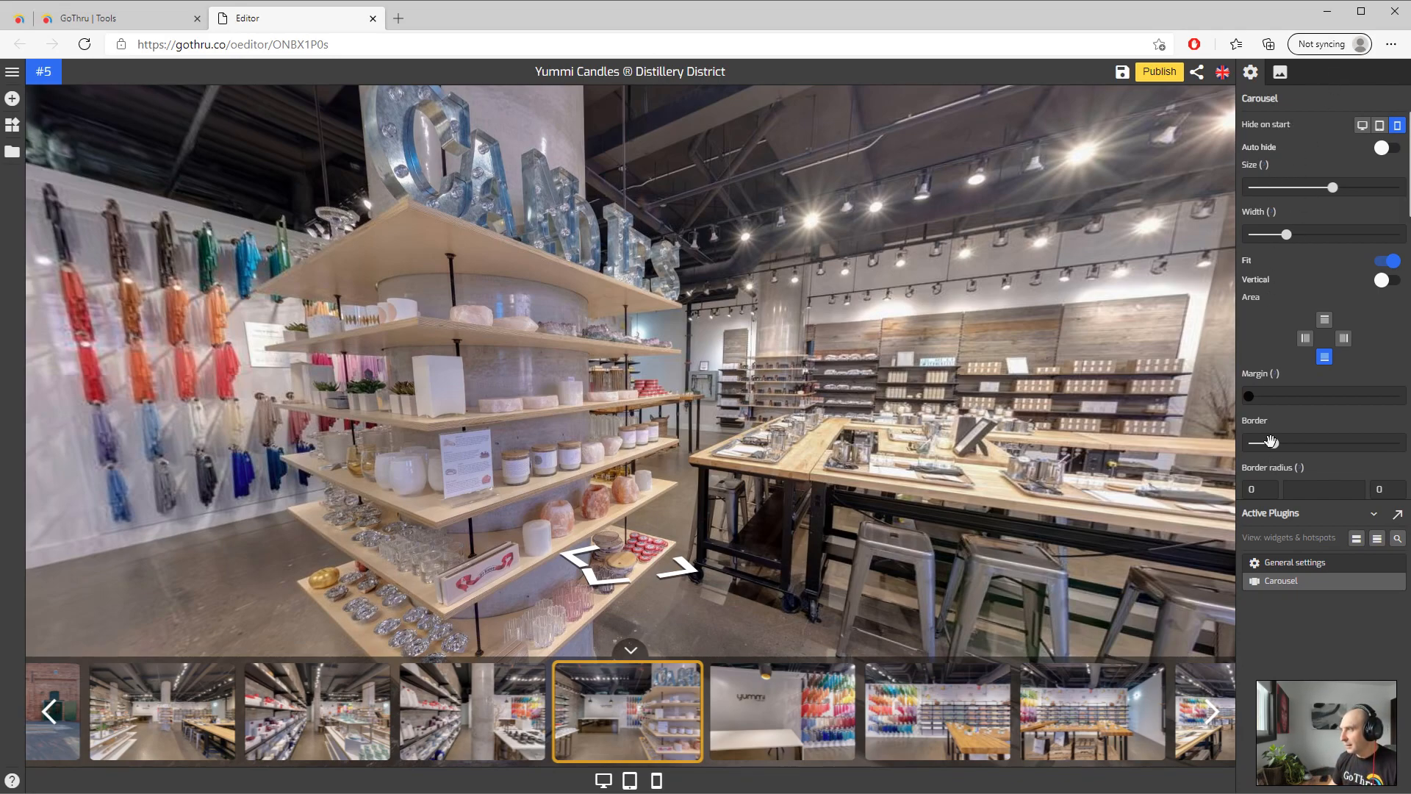
scroll(down, 3)
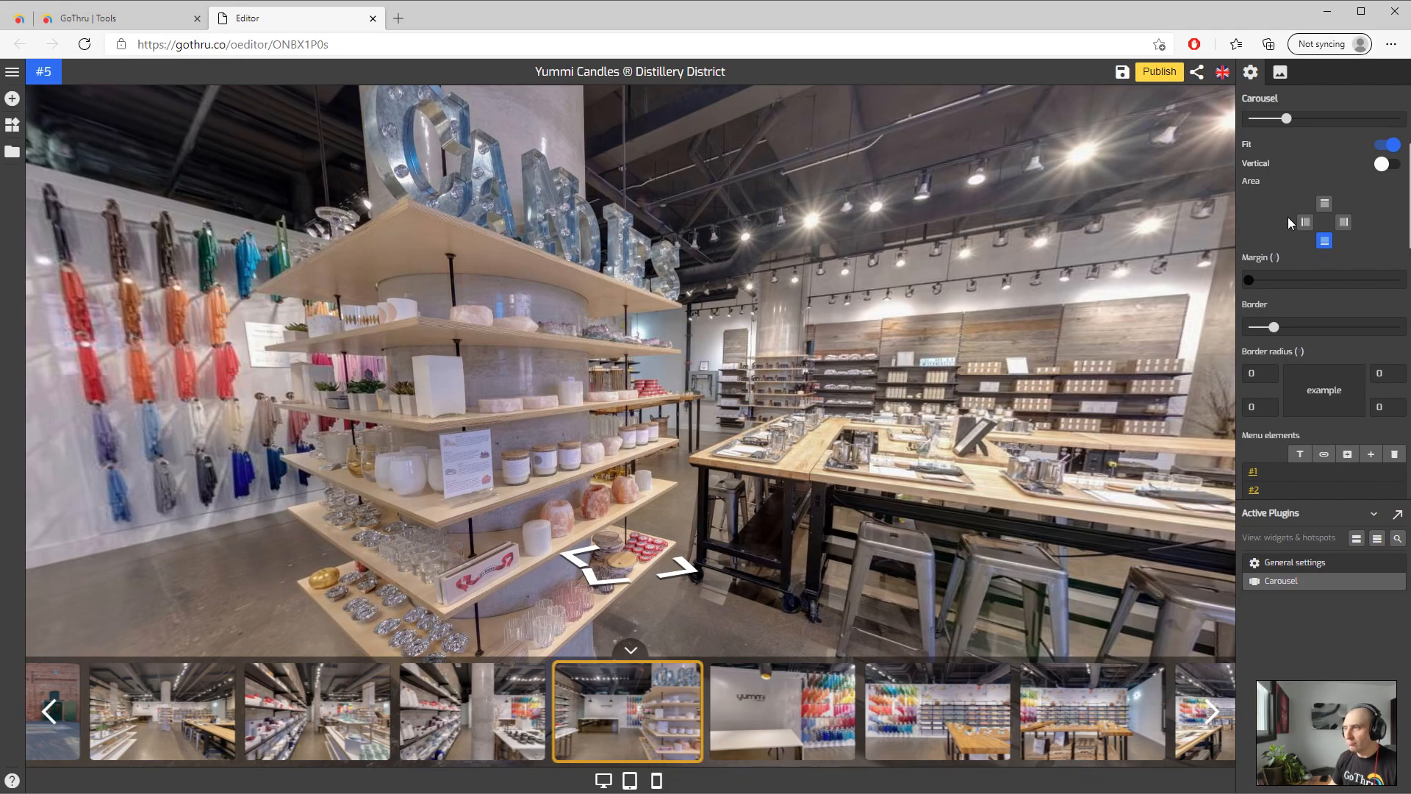
mouse_move(1288, 222)
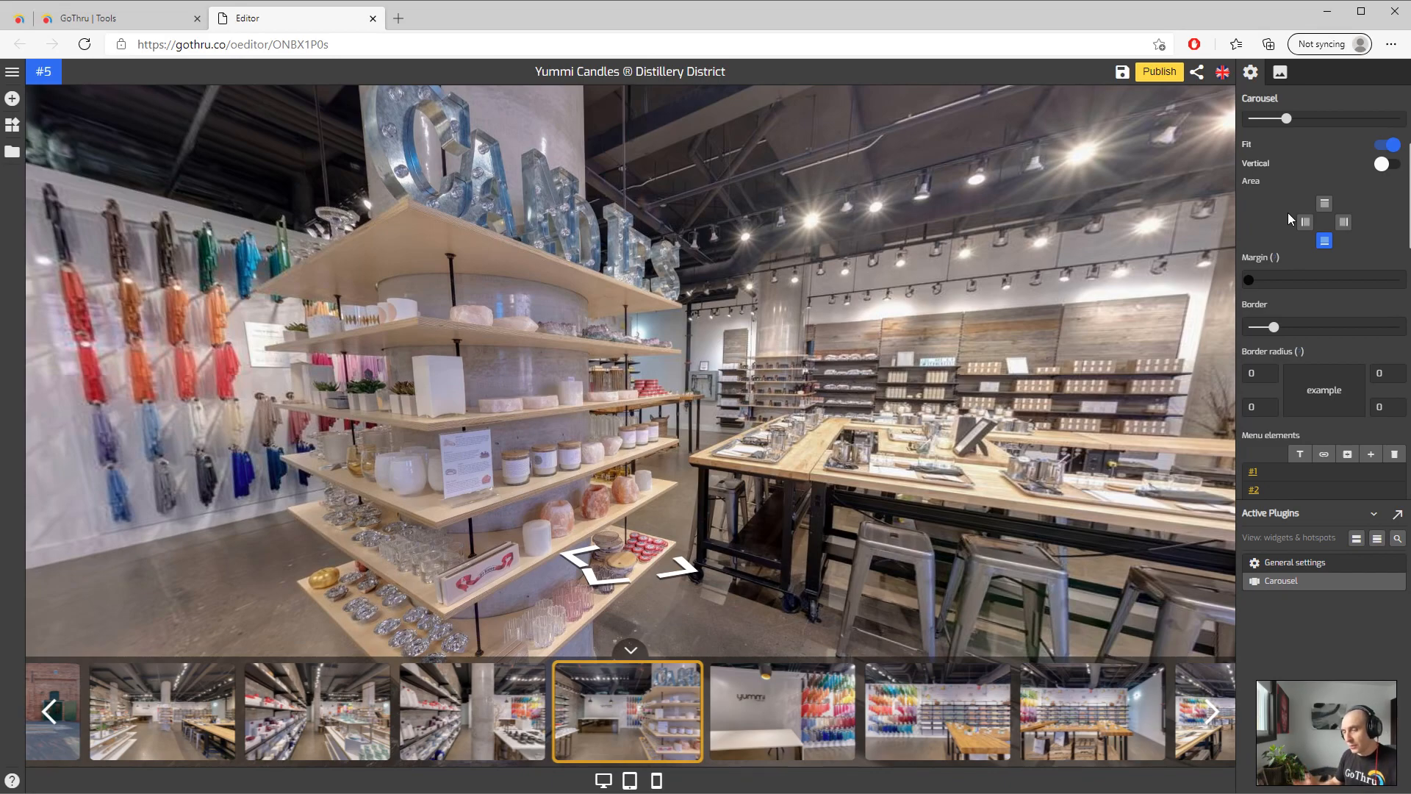
mouse_move(1215, 178)
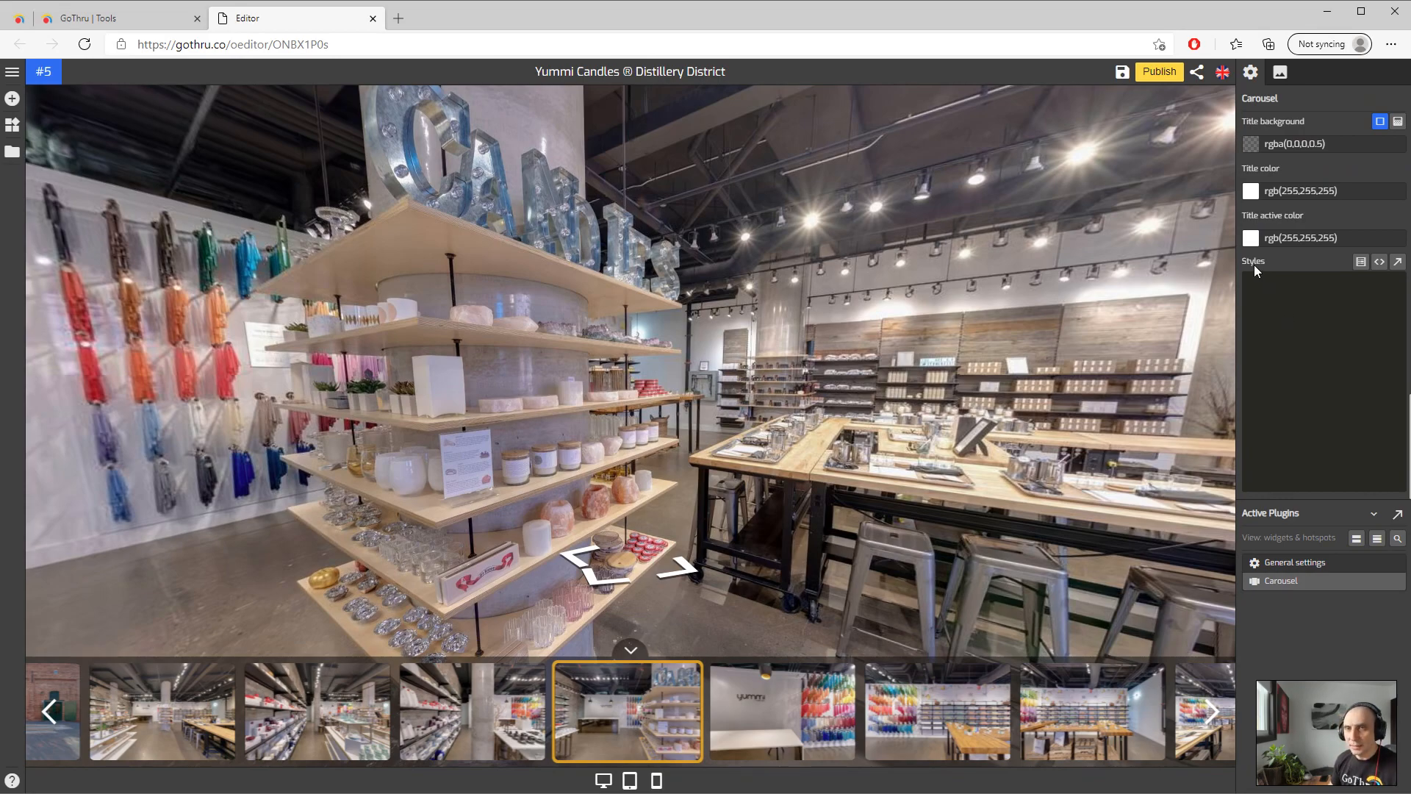
mouse_move(1347, 303)
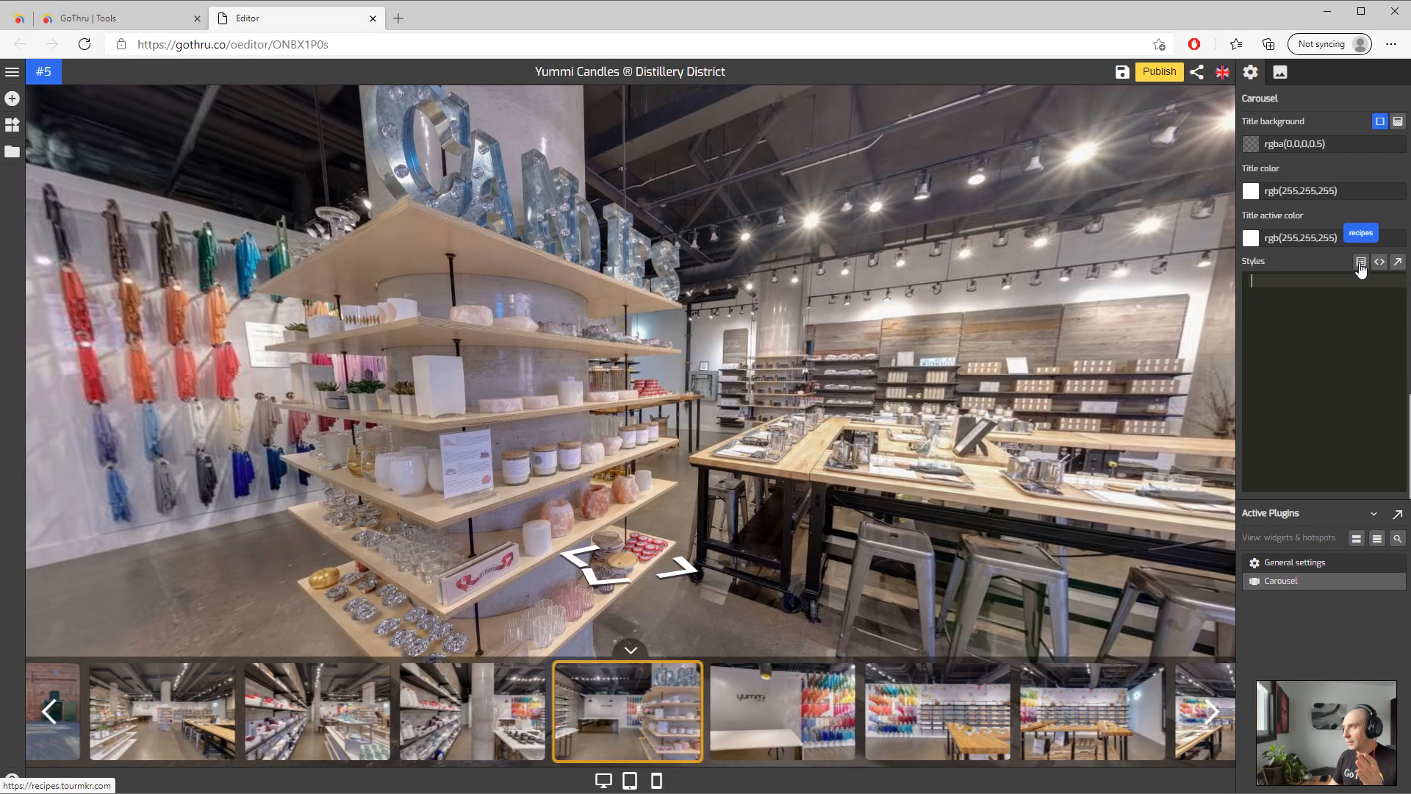
Open recipes.tourmkr.com in a new tab and scroll to the featured carousel articles
click(1359, 232)
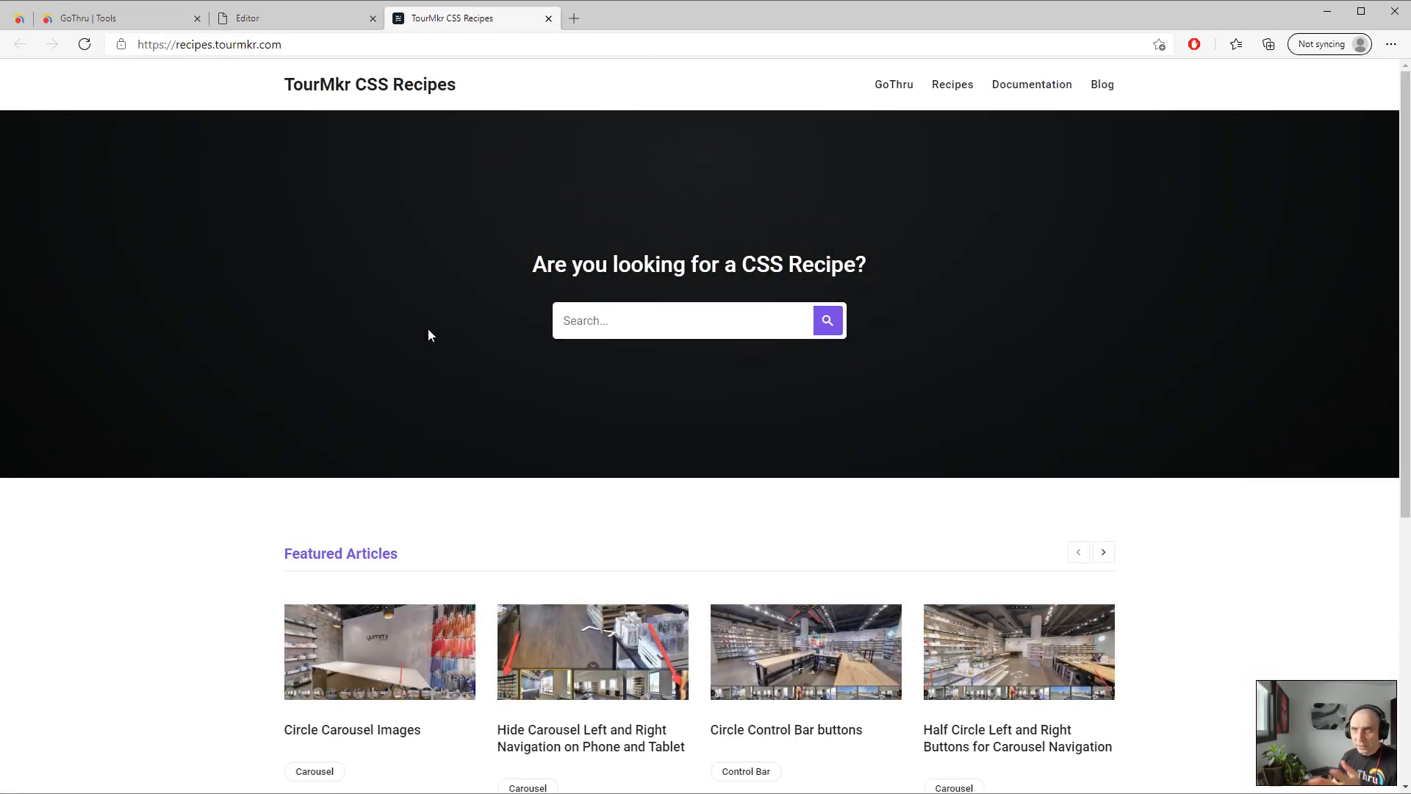
mouse_move(484, 326)
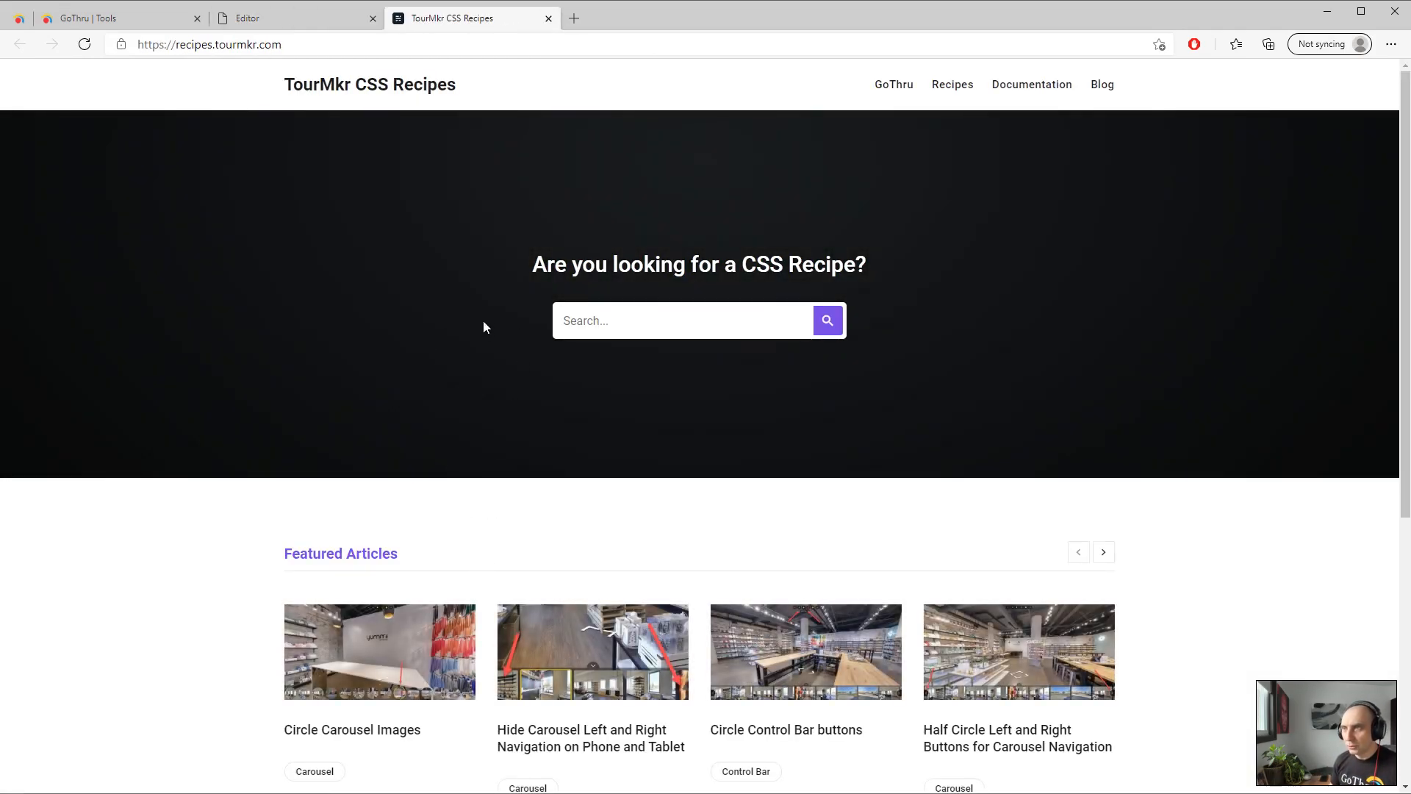
scroll(down, 3)
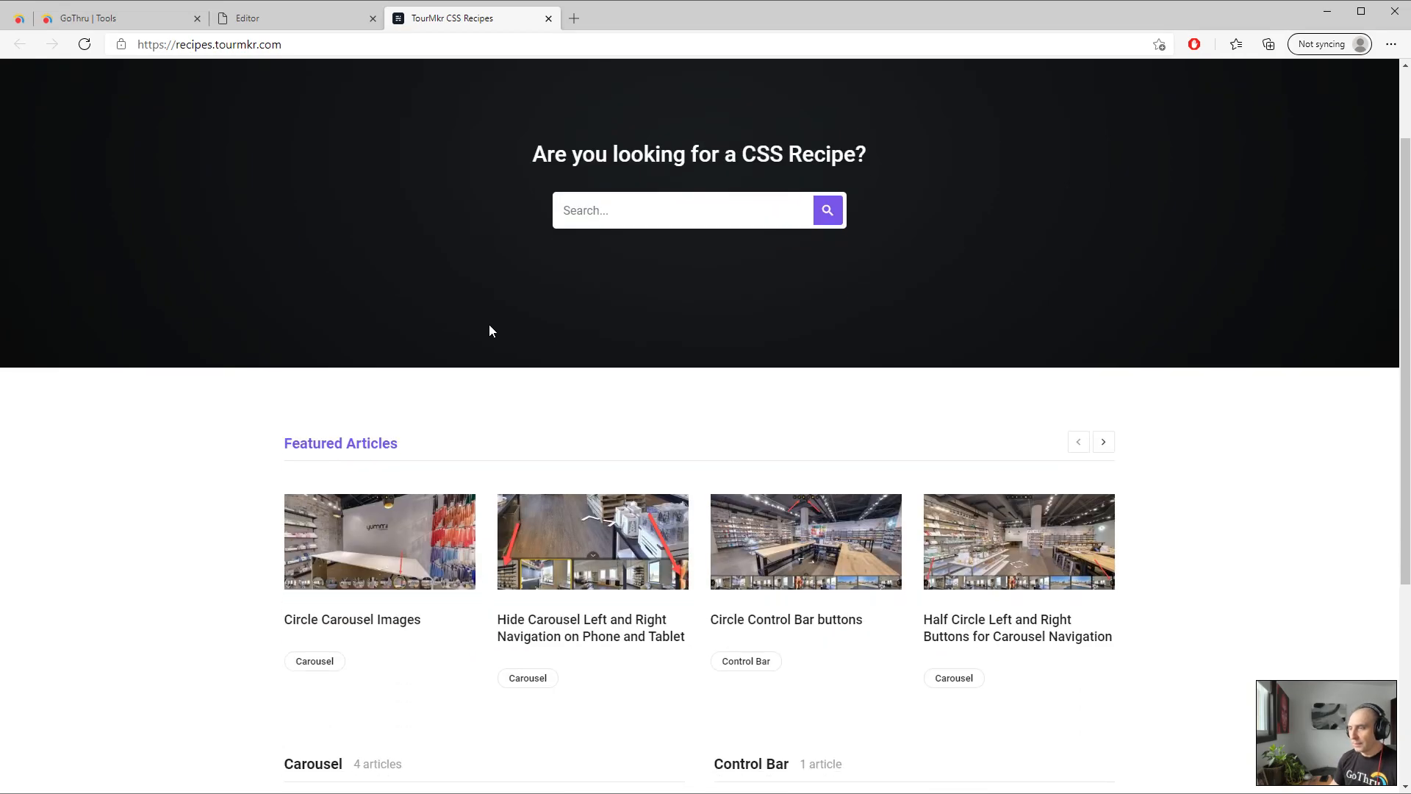
scroll(down, 3)
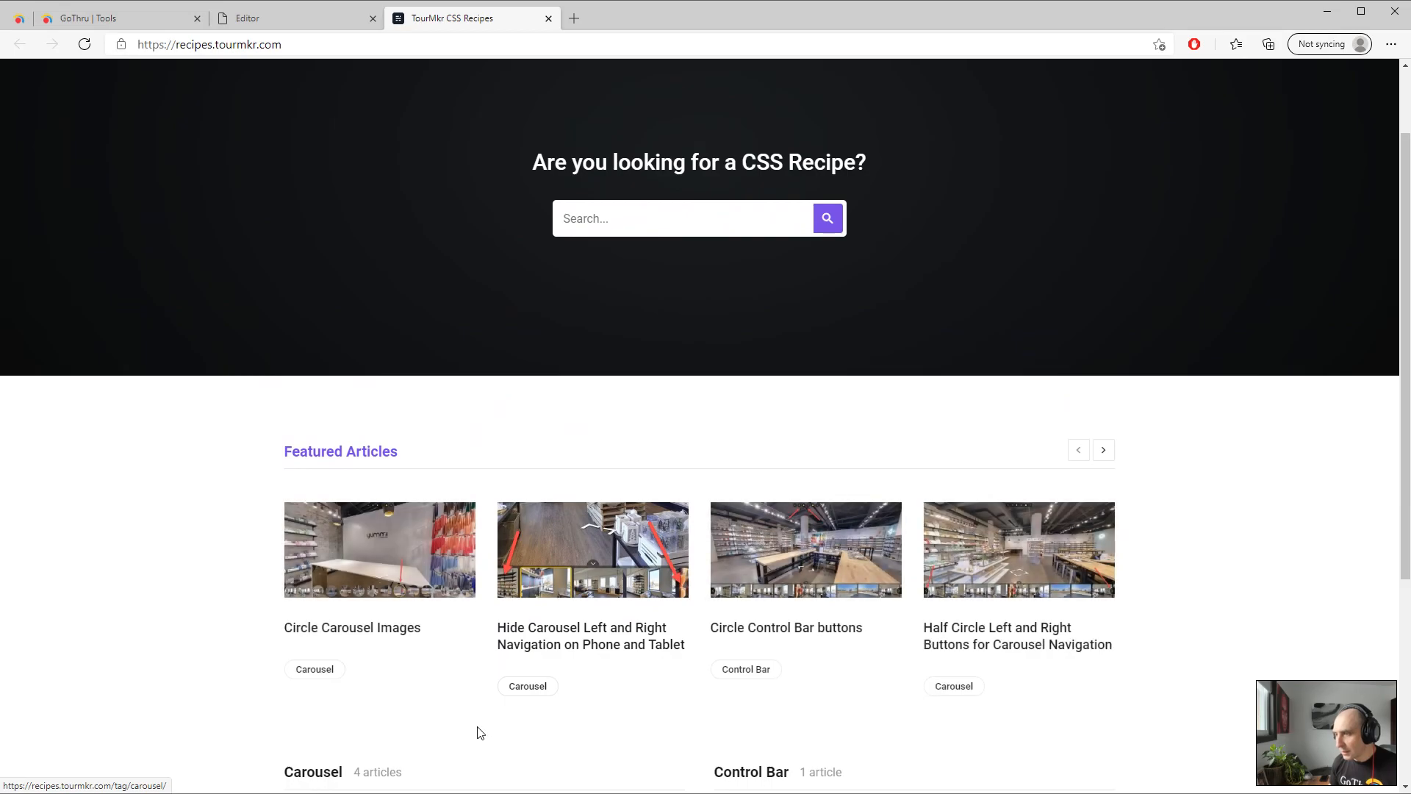
scroll(down, 3)
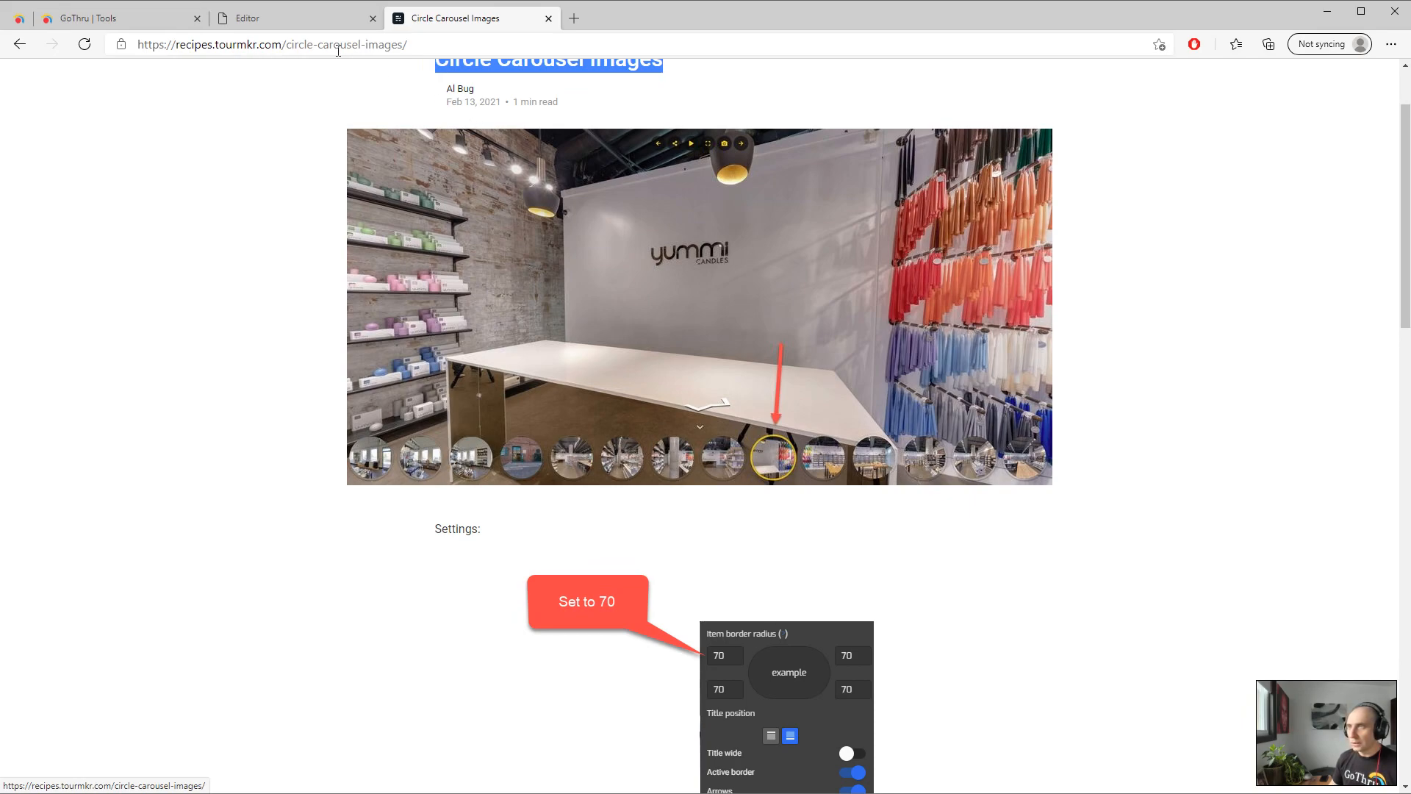
mouse_move(509, 472)
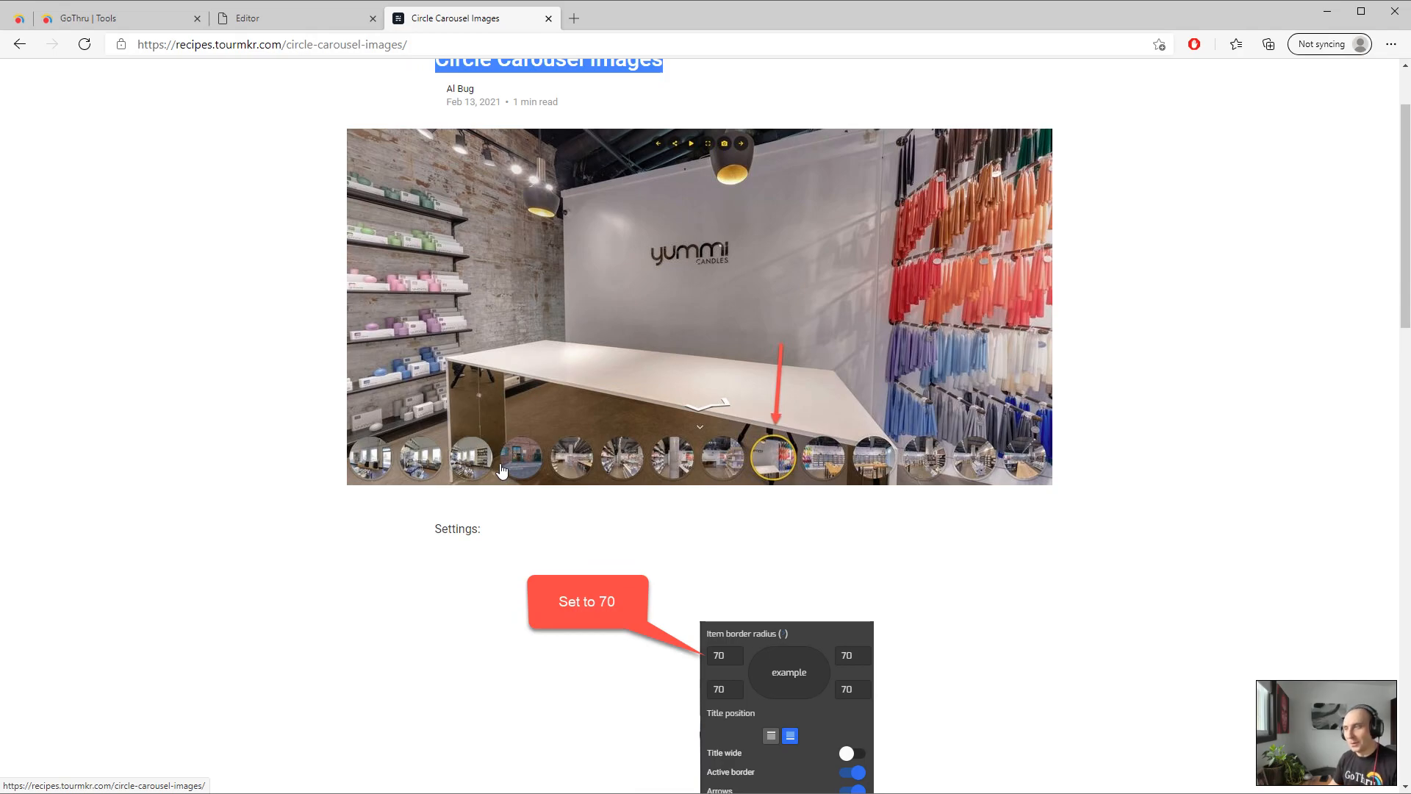
Read through the Circle Carousel Images recipe screenshots, then return to the GoThru editor
scroll(down, 3)
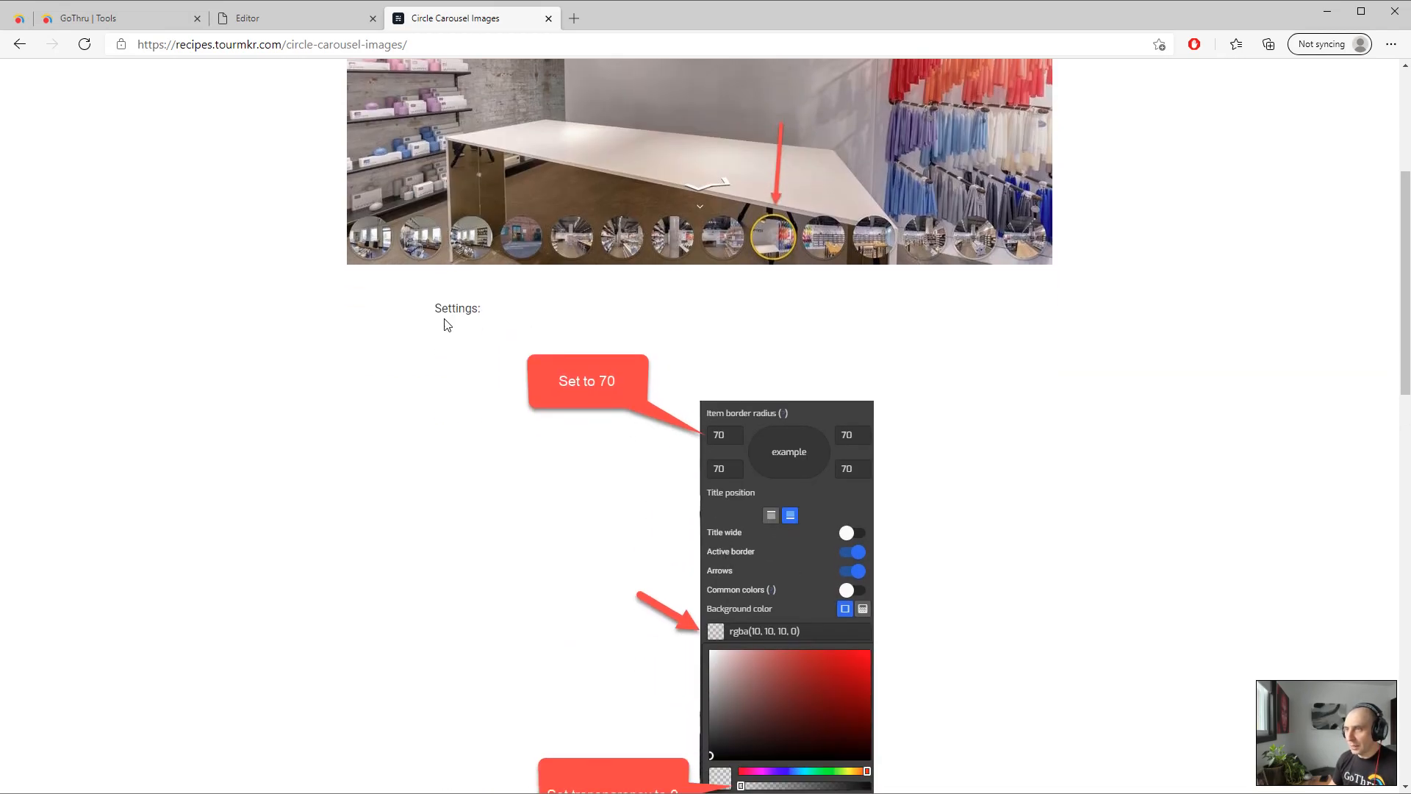
scroll(down, 3)
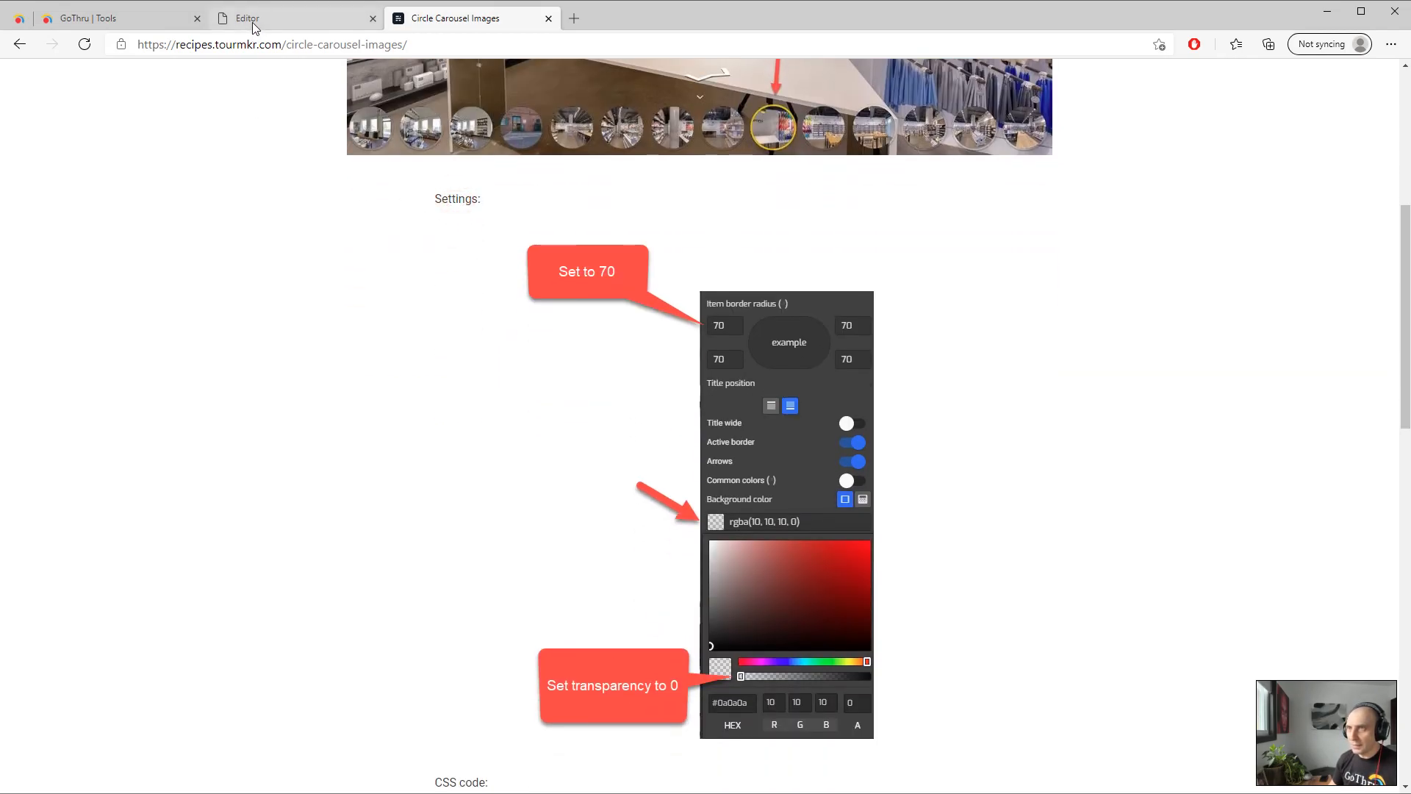
click(288, 18)
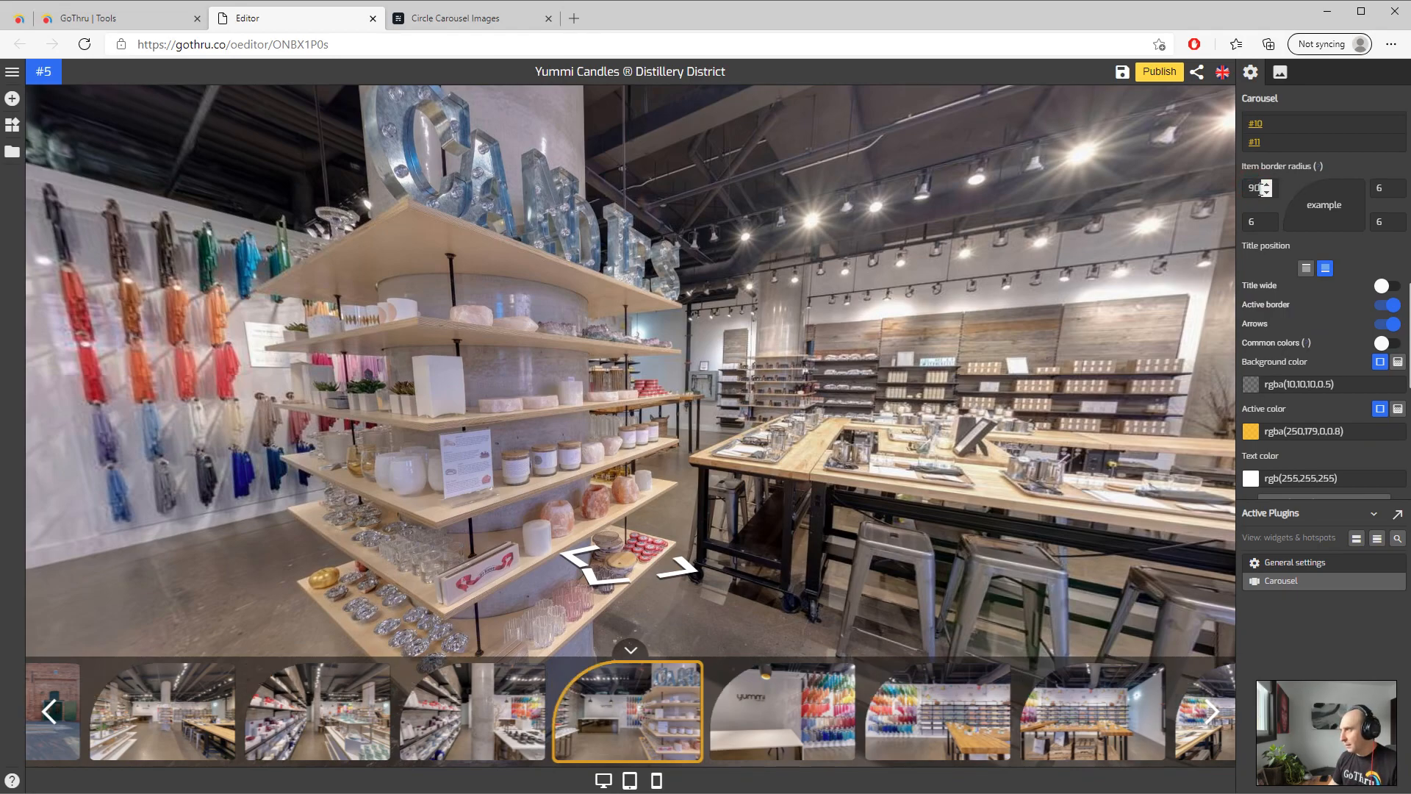
Raise the carousel item border radius to 68, checking the recipe's recommended value
click(1251, 189)
text(6)
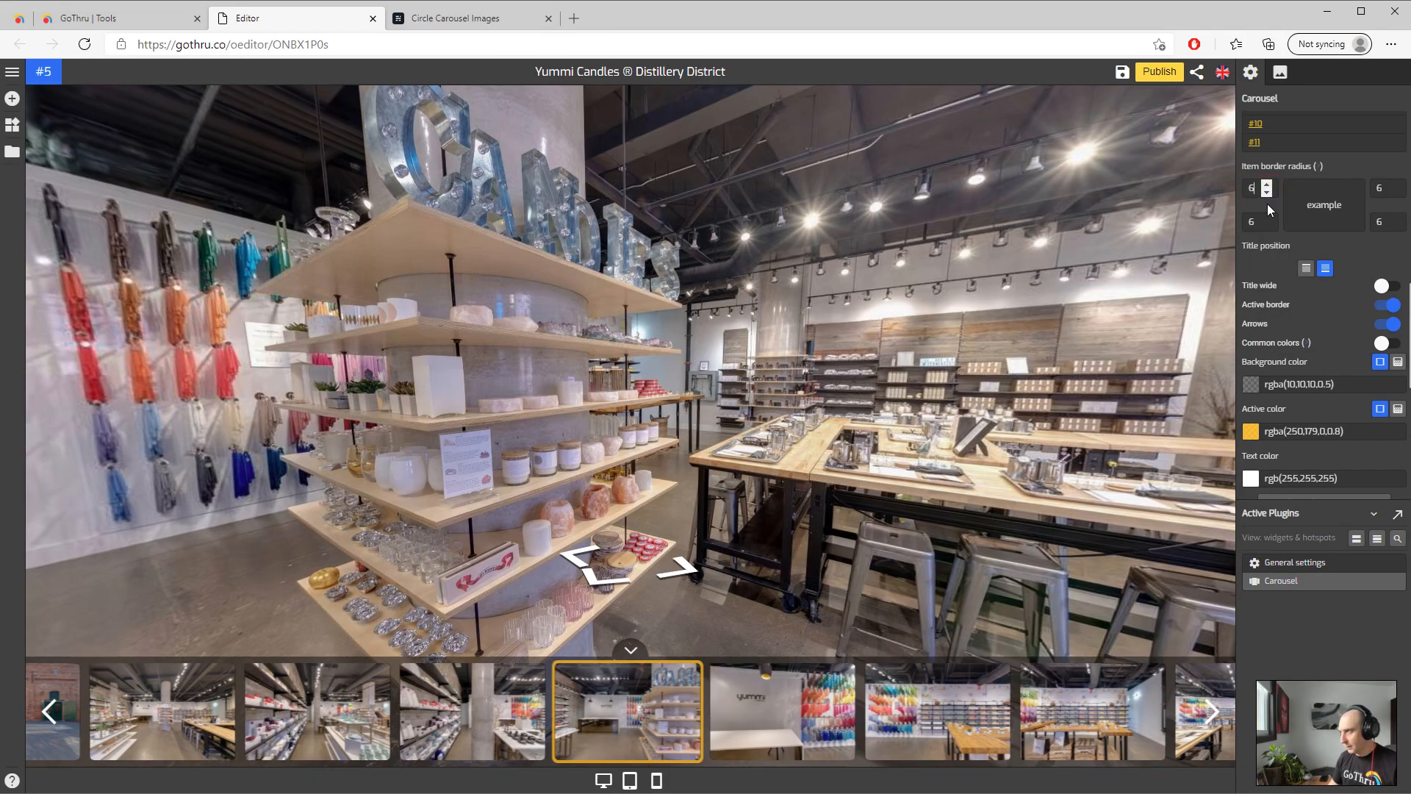
click(1266, 184)
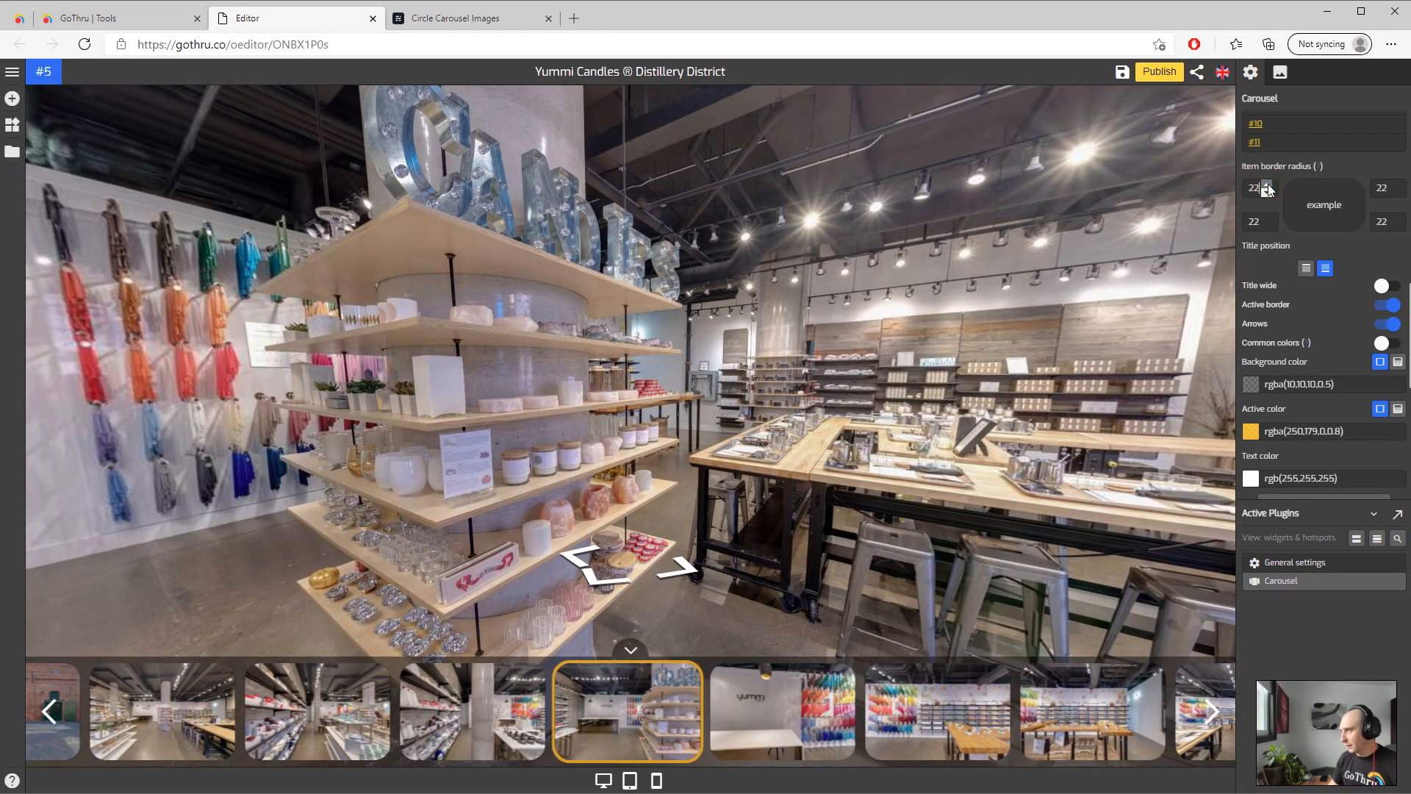
click(1268, 185)
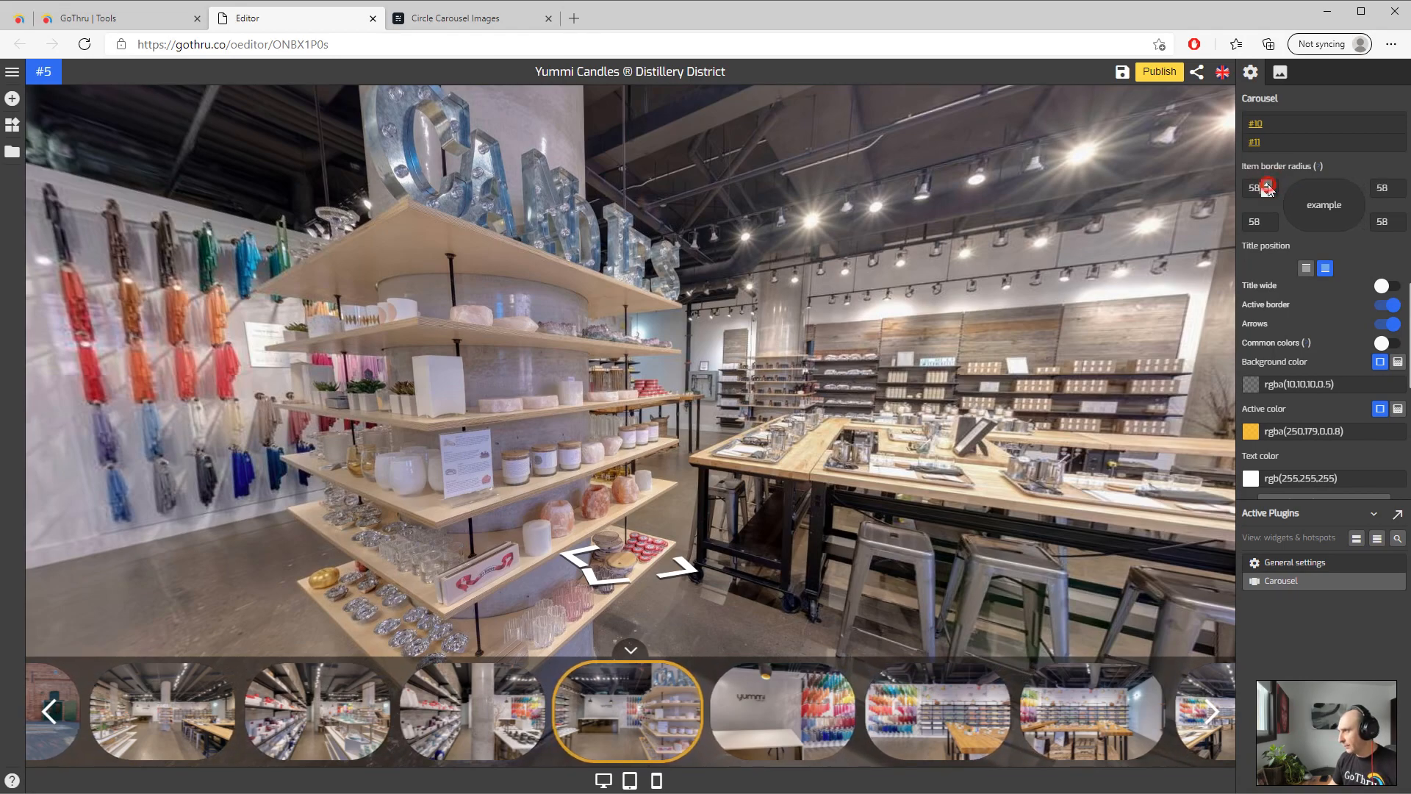
click(1268, 184)
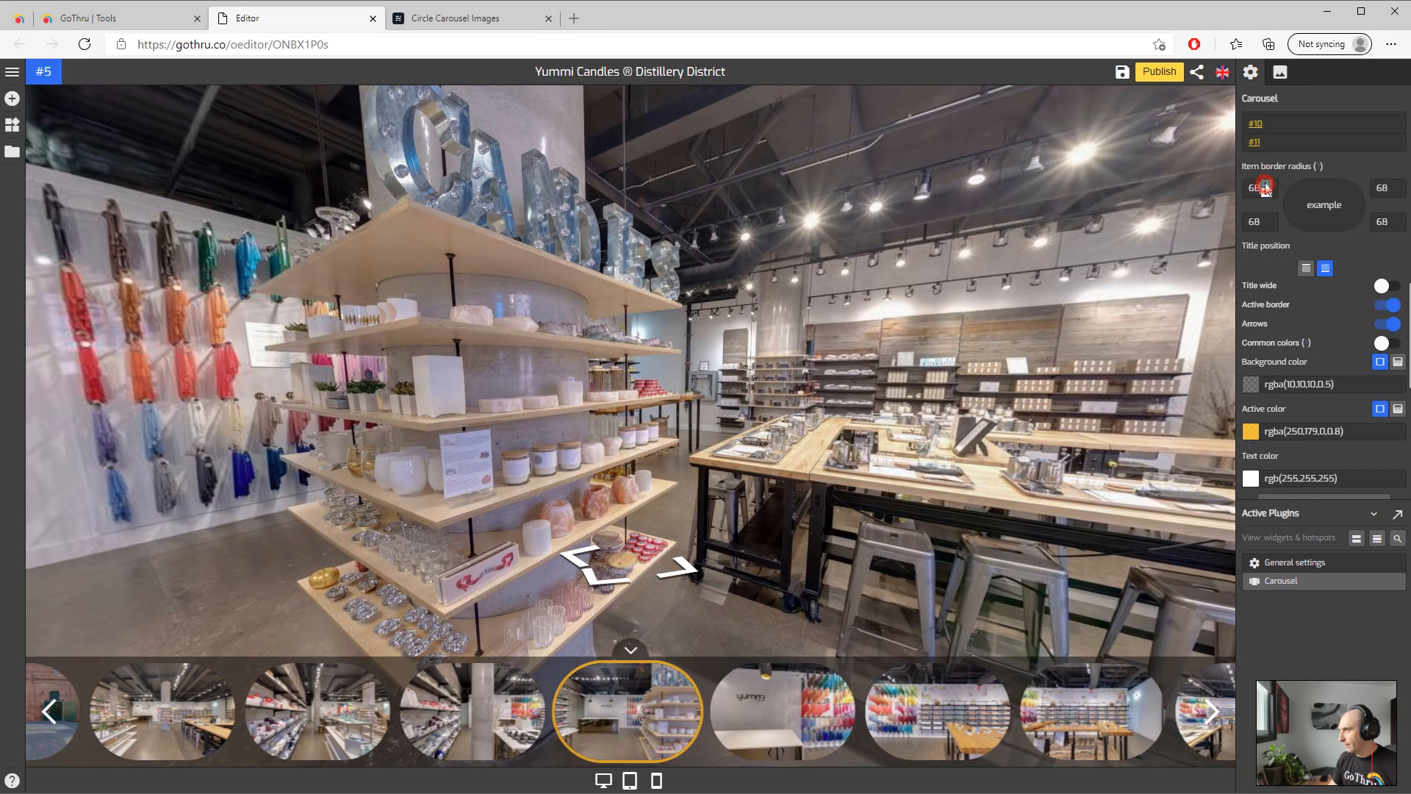
click(454, 18)
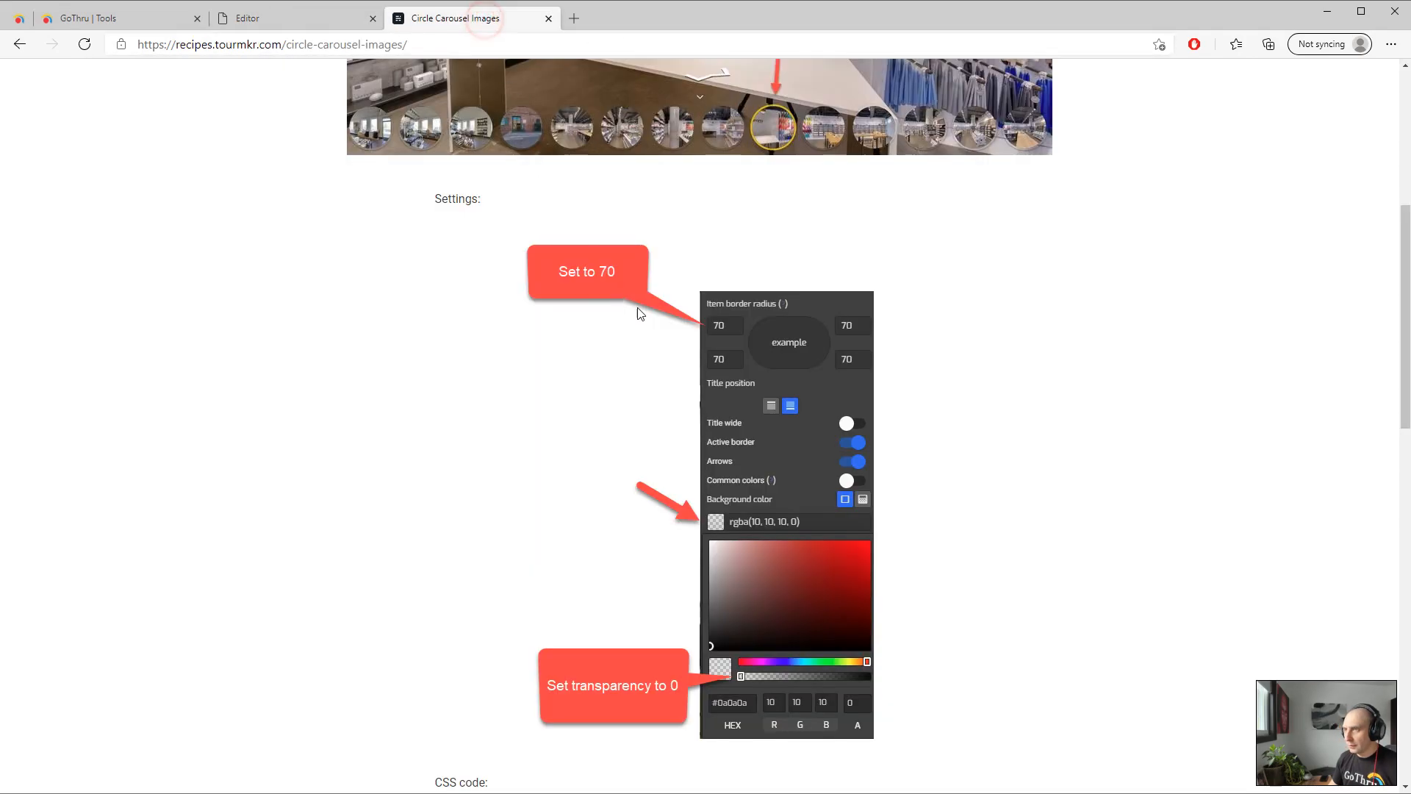
mouse_move(367, 80)
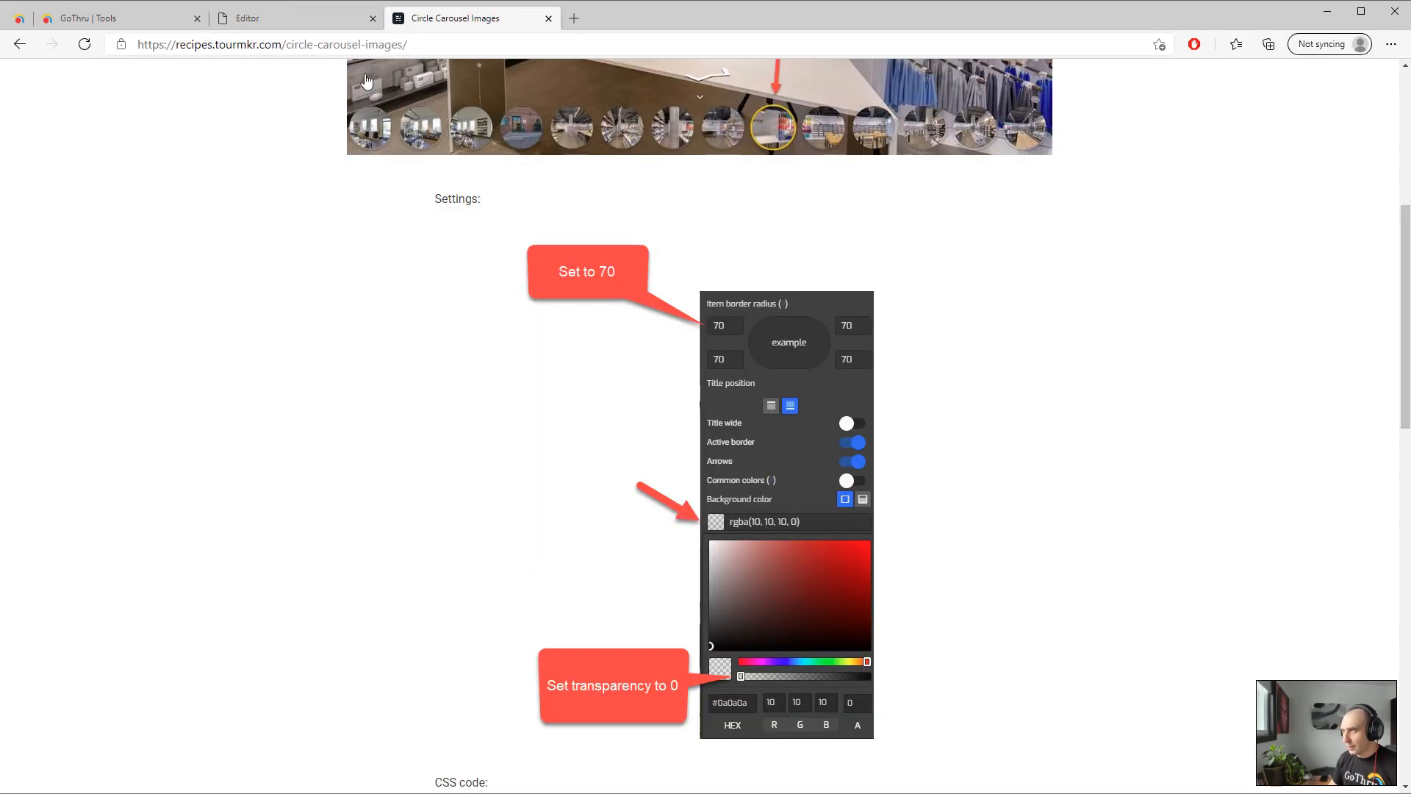
click(261, 17)
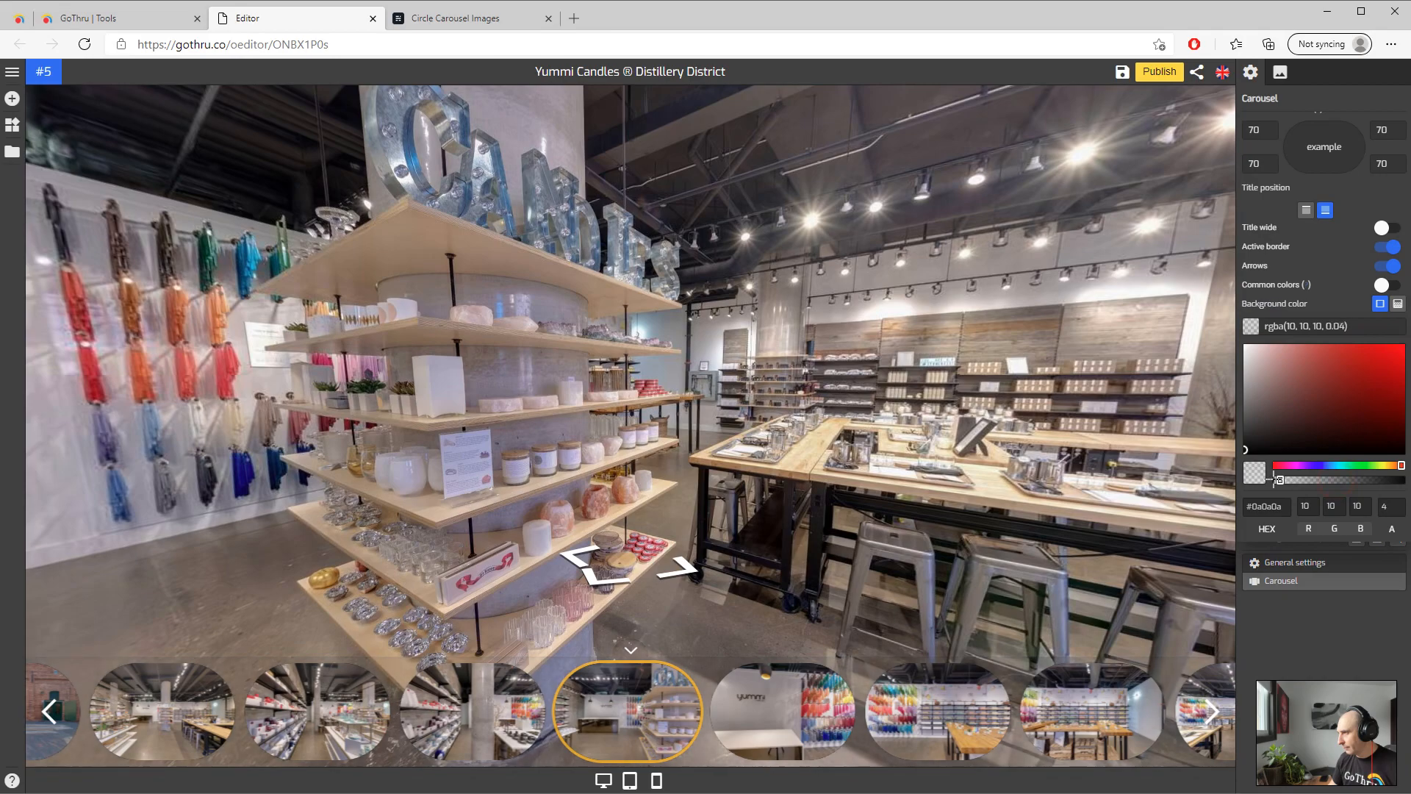
Drag the carousel background color alpha to 0 for a transparent background
click(1327, 304)
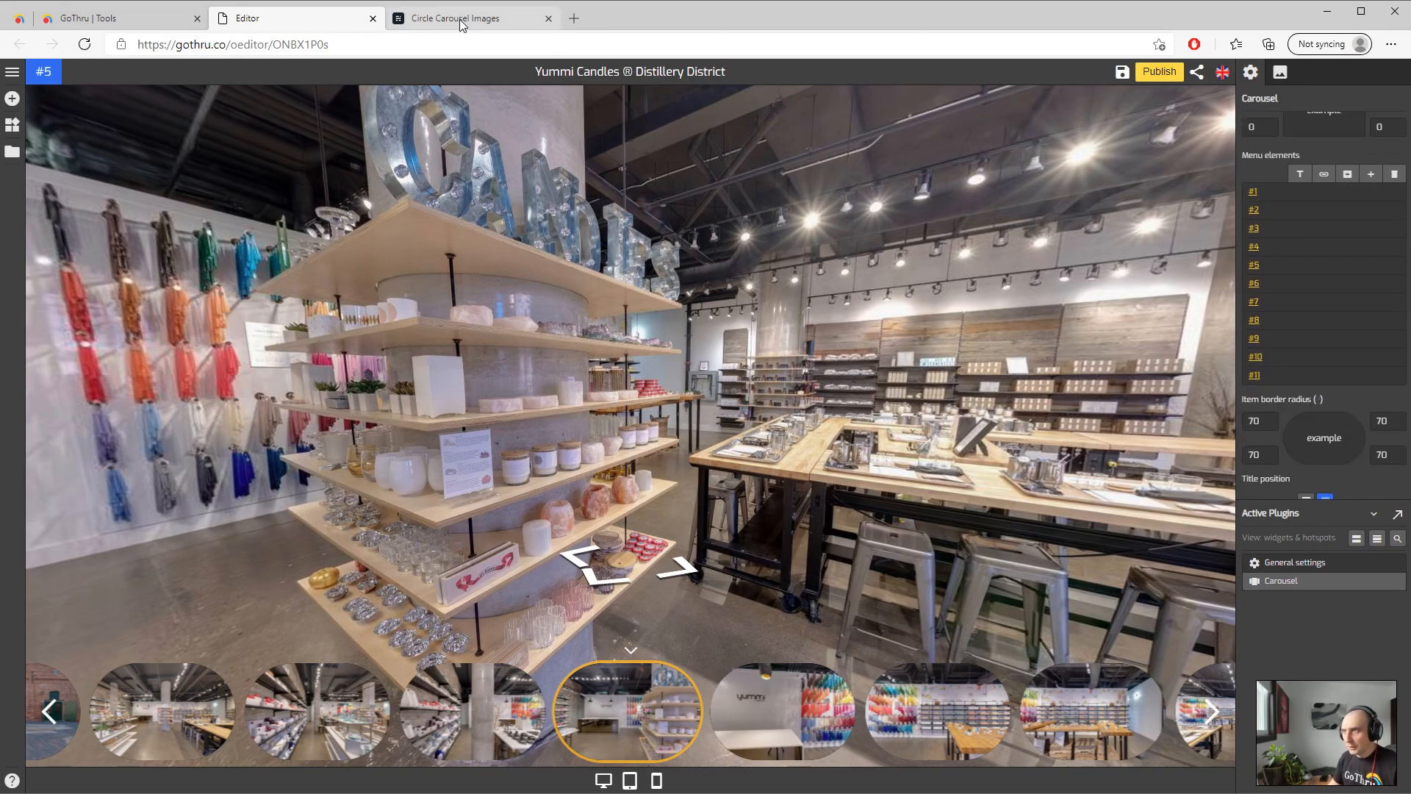
Switch to the Circle Carousel Images recipe and select its CSS code block
click(464, 18)
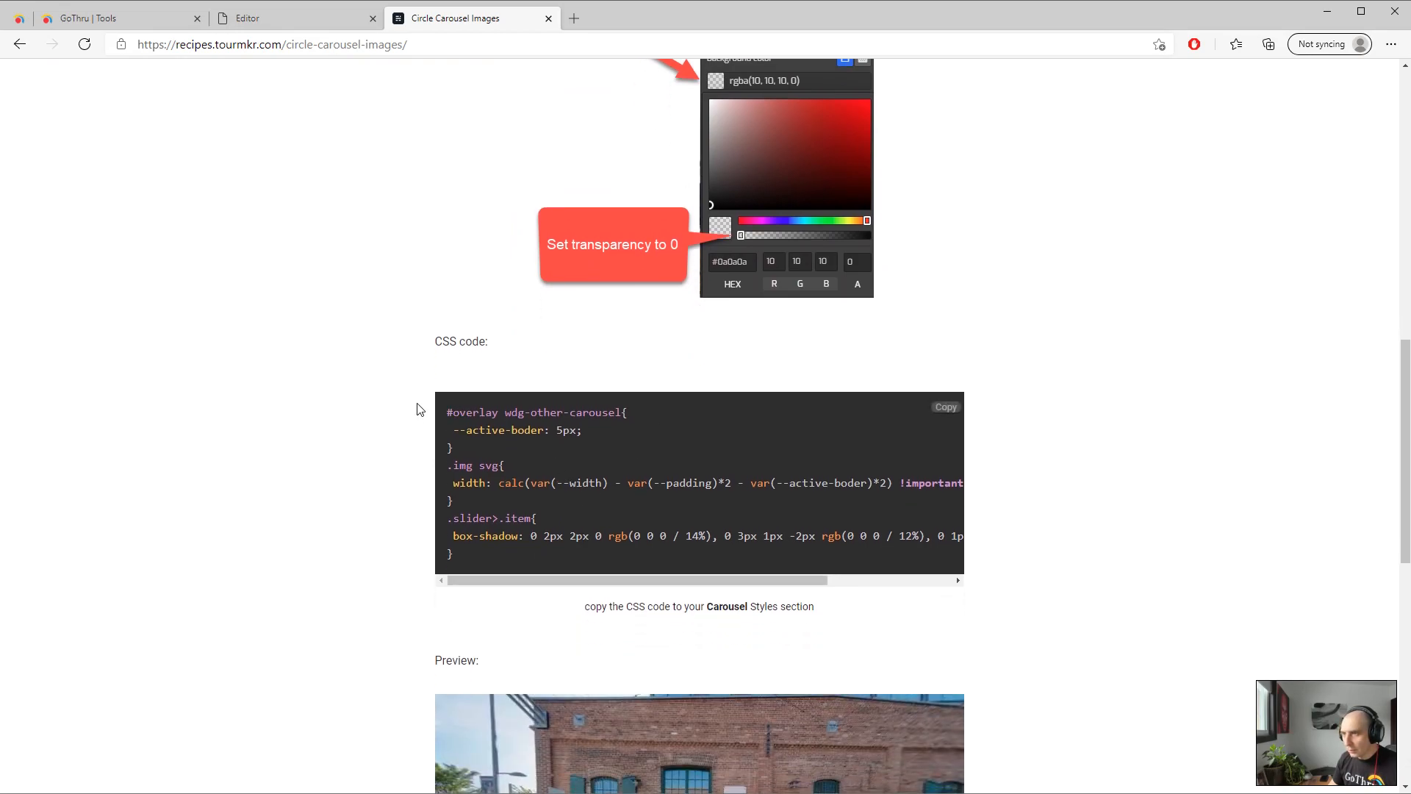
double_click(461, 341)
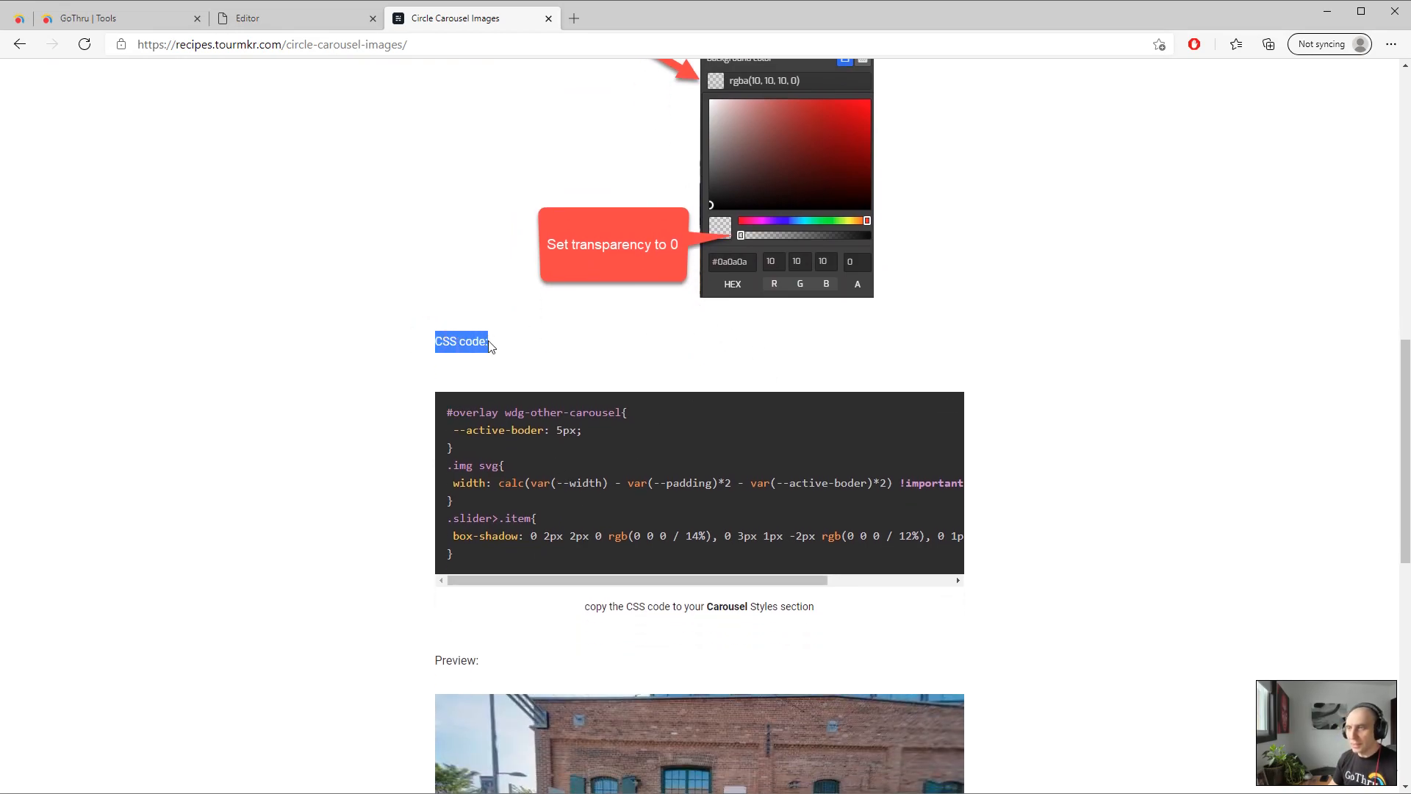
mouse_move(513, 360)
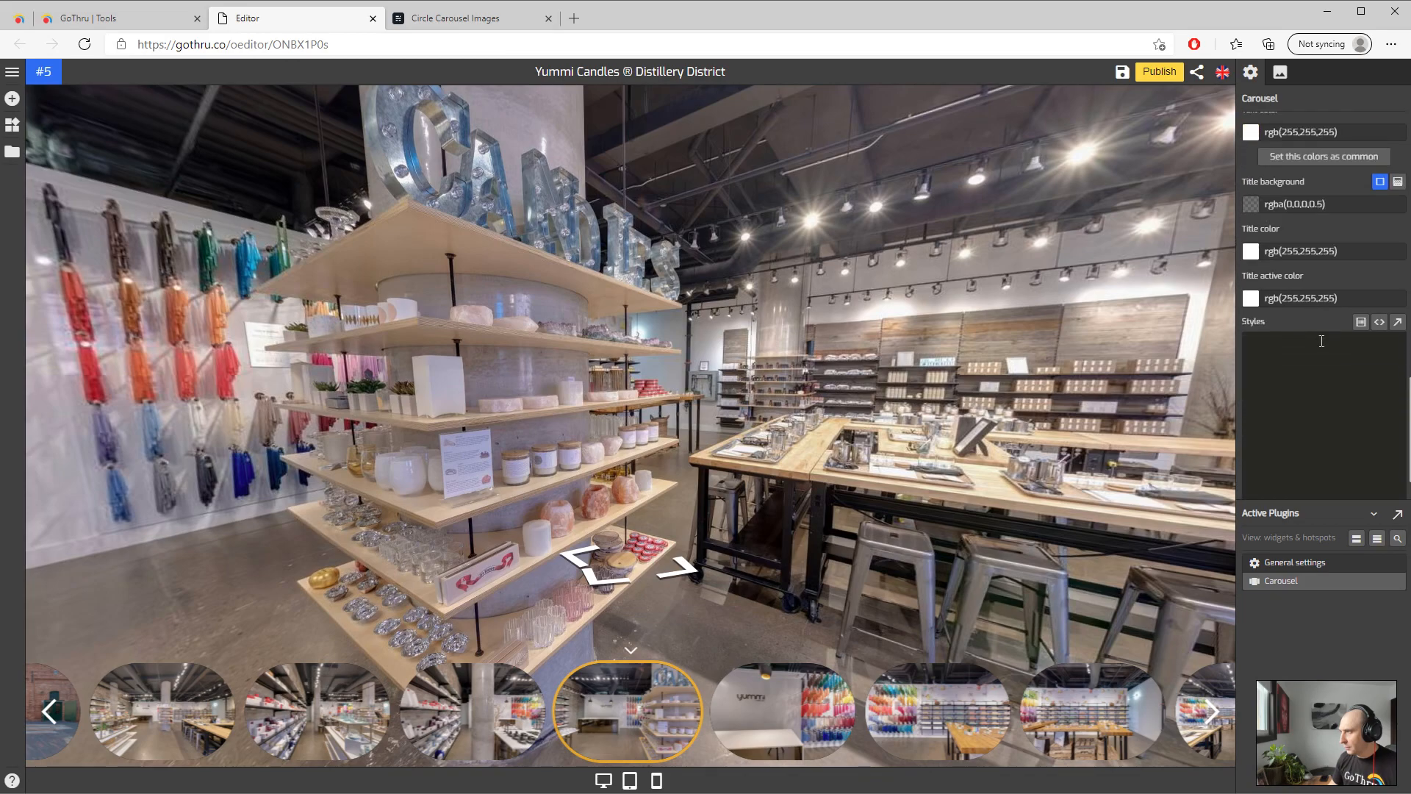
Paste the circle recipe CSS into carousel Styles and open panorama #8 from the thumbnails
click(1305, 342)
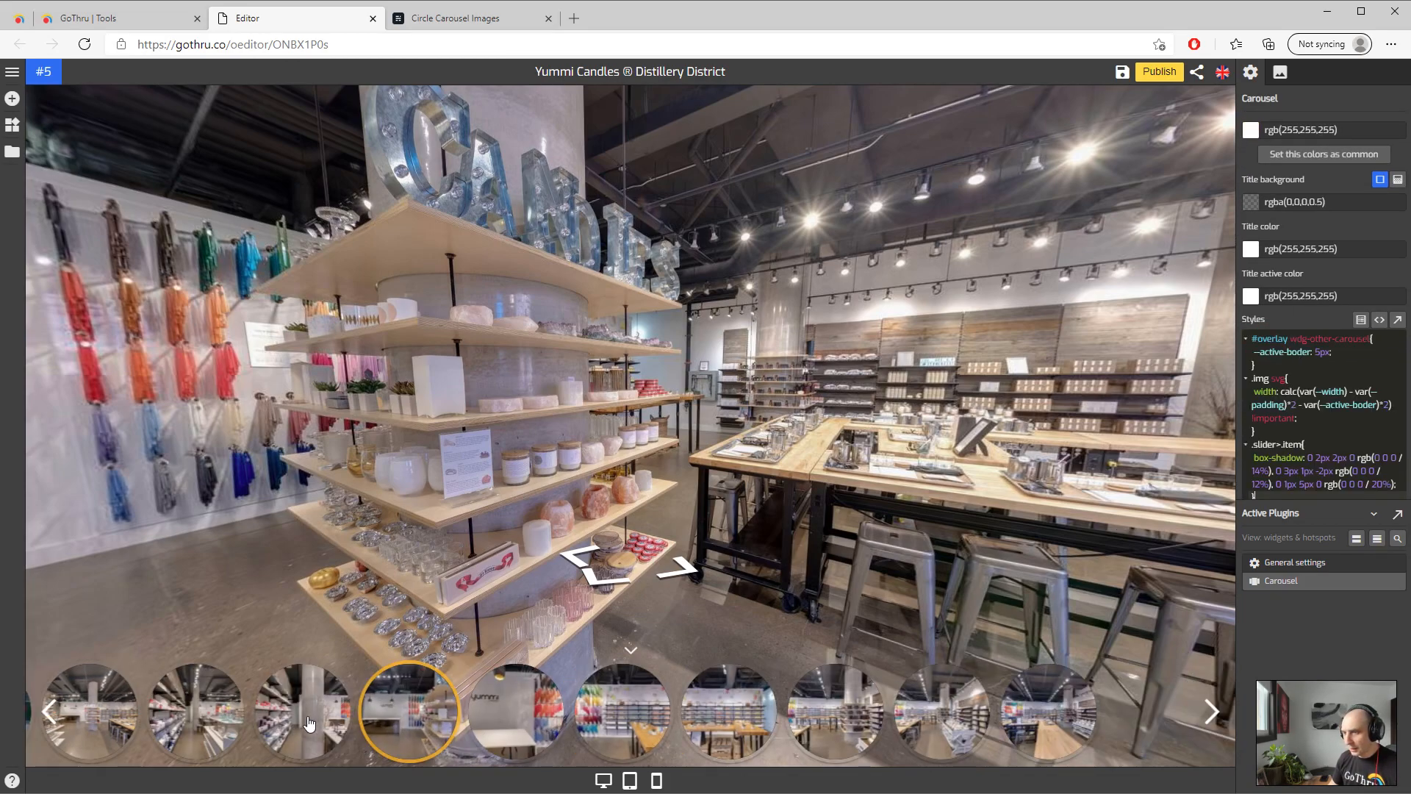
click(855, 712)
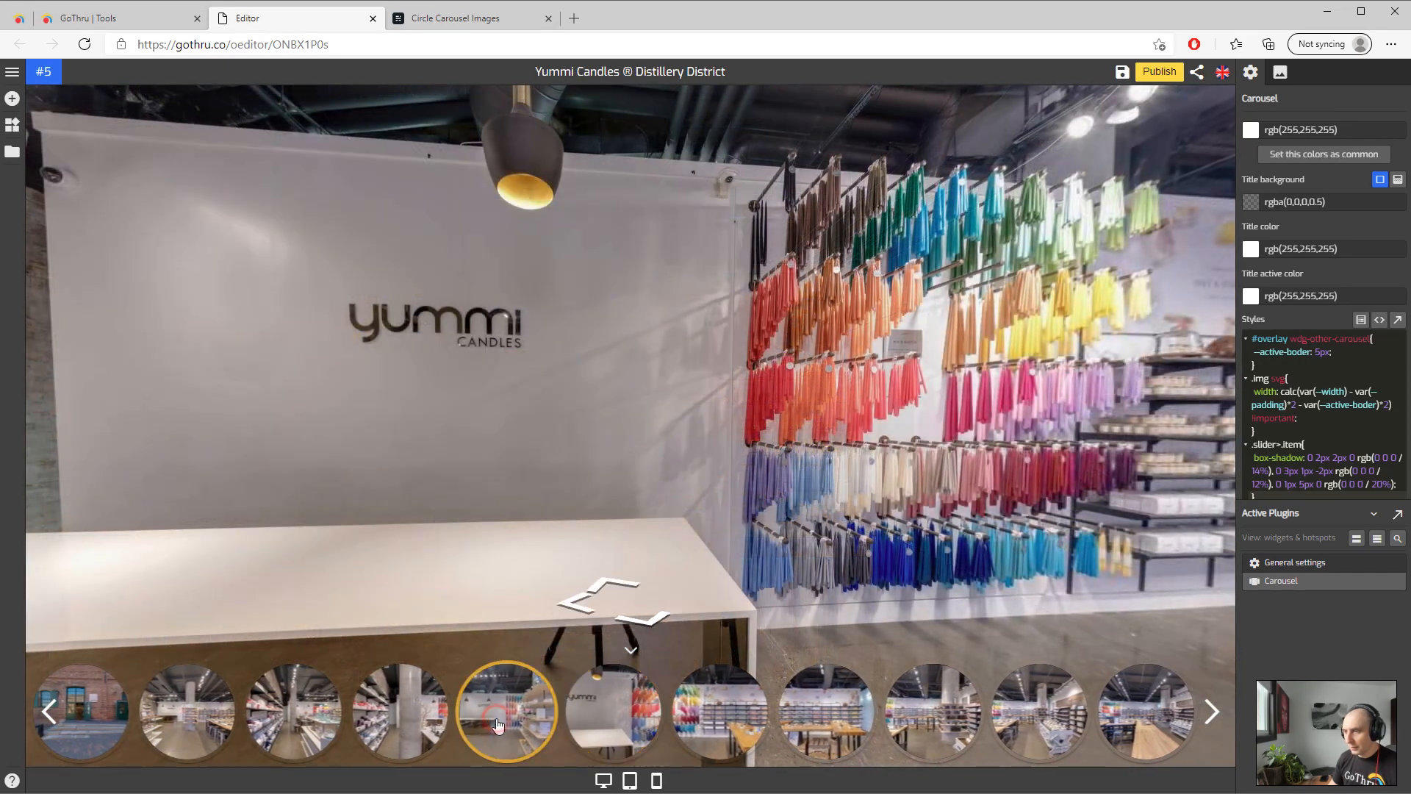
click(855, 711)
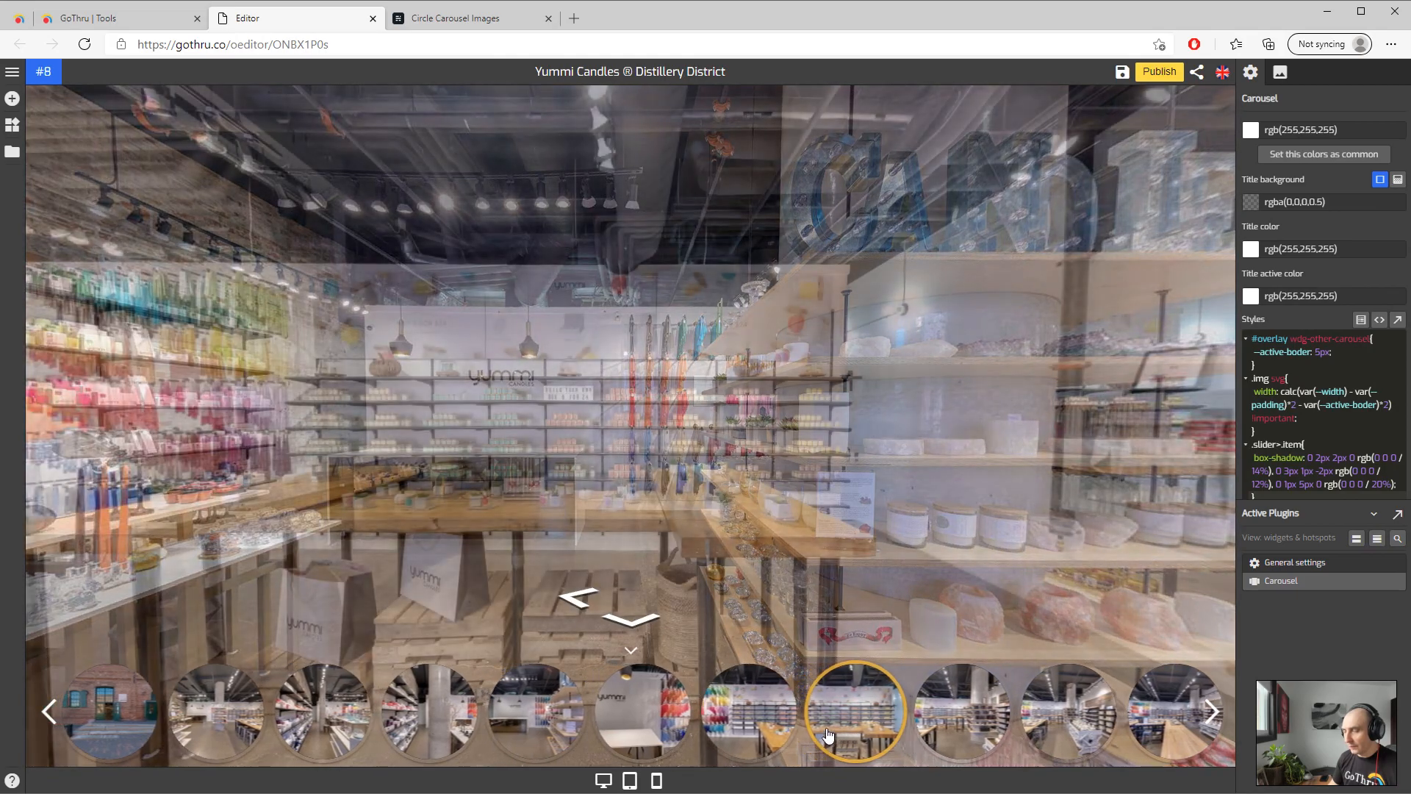
click(858, 710)
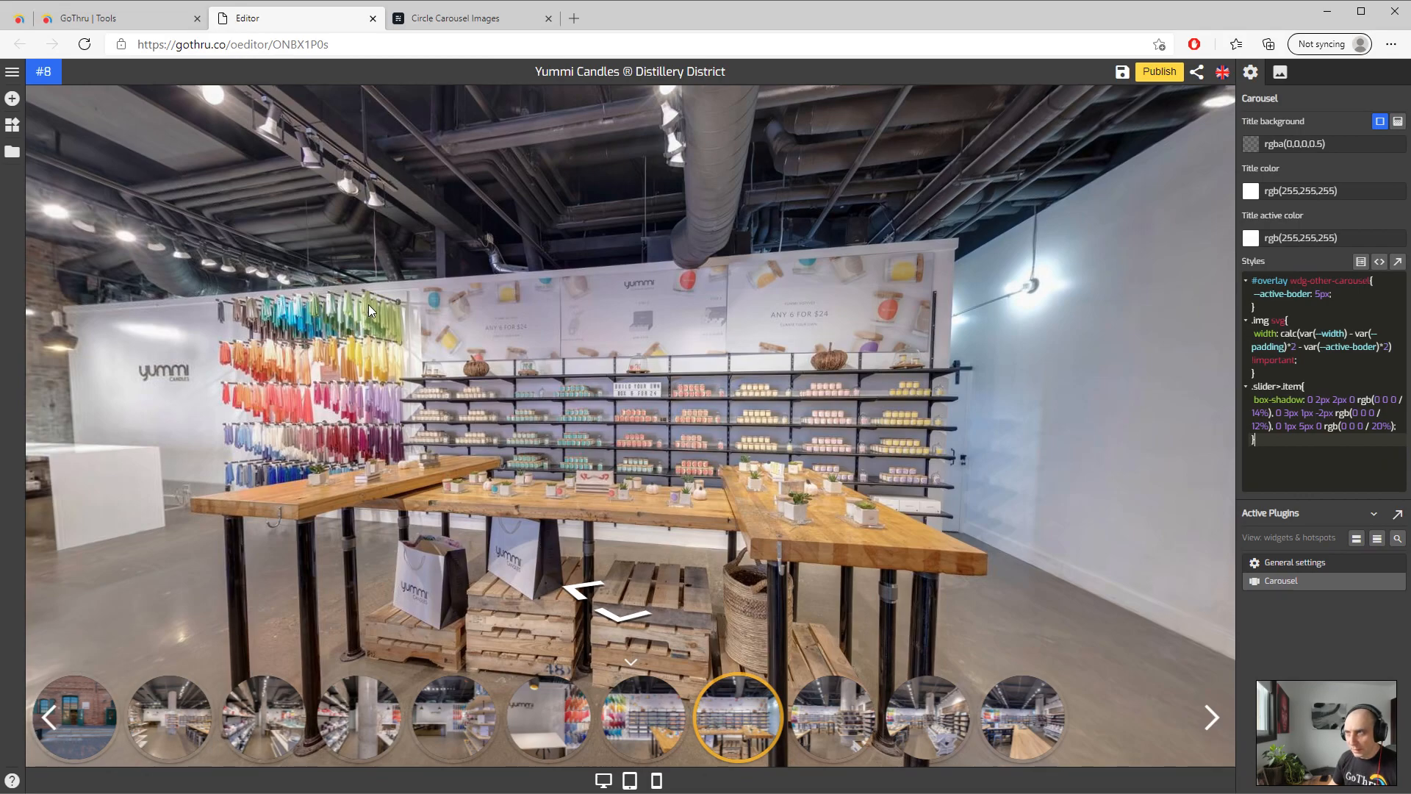
mouse_move(378, 233)
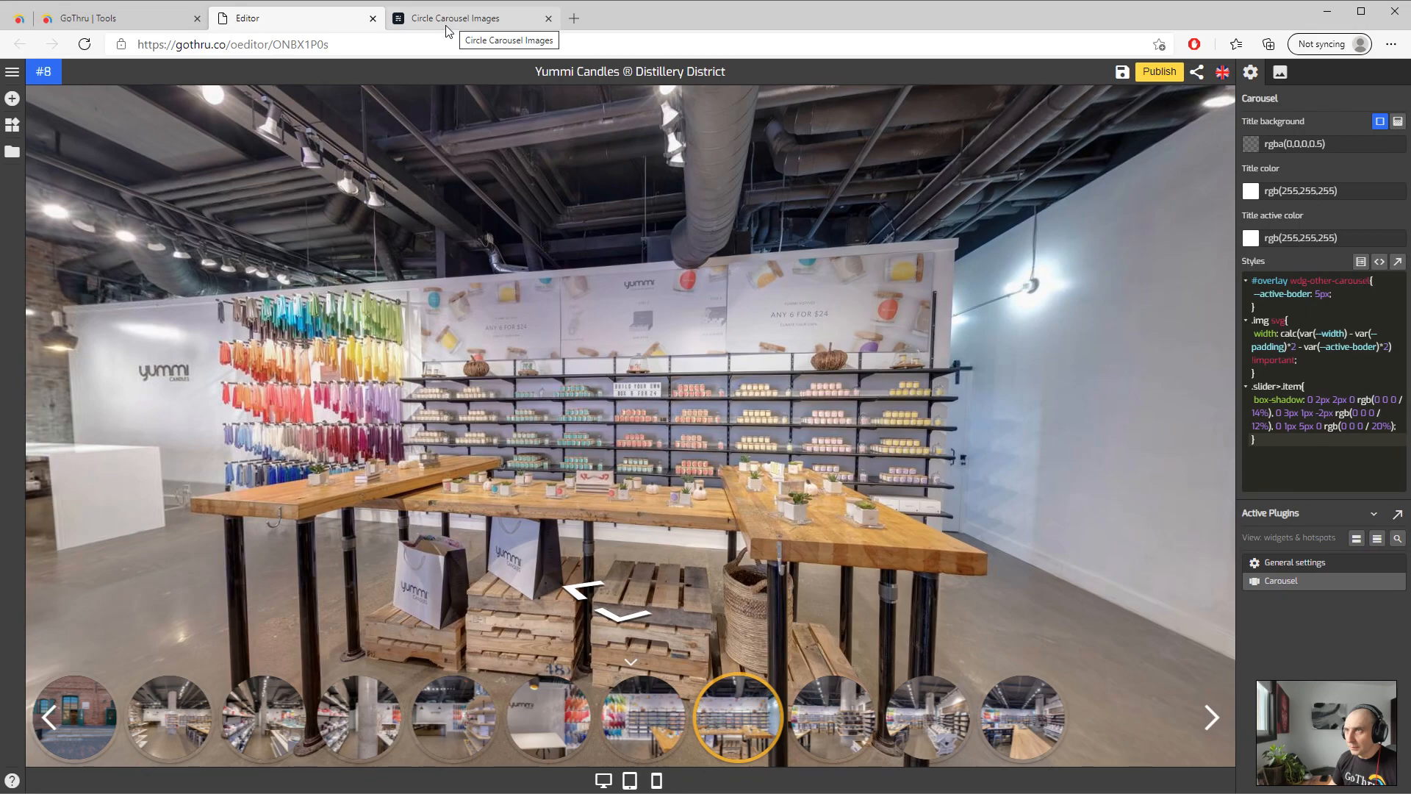
Return to the recipe site and scroll to the Half Circle Left and Right Buttons CSS
click(468, 17)
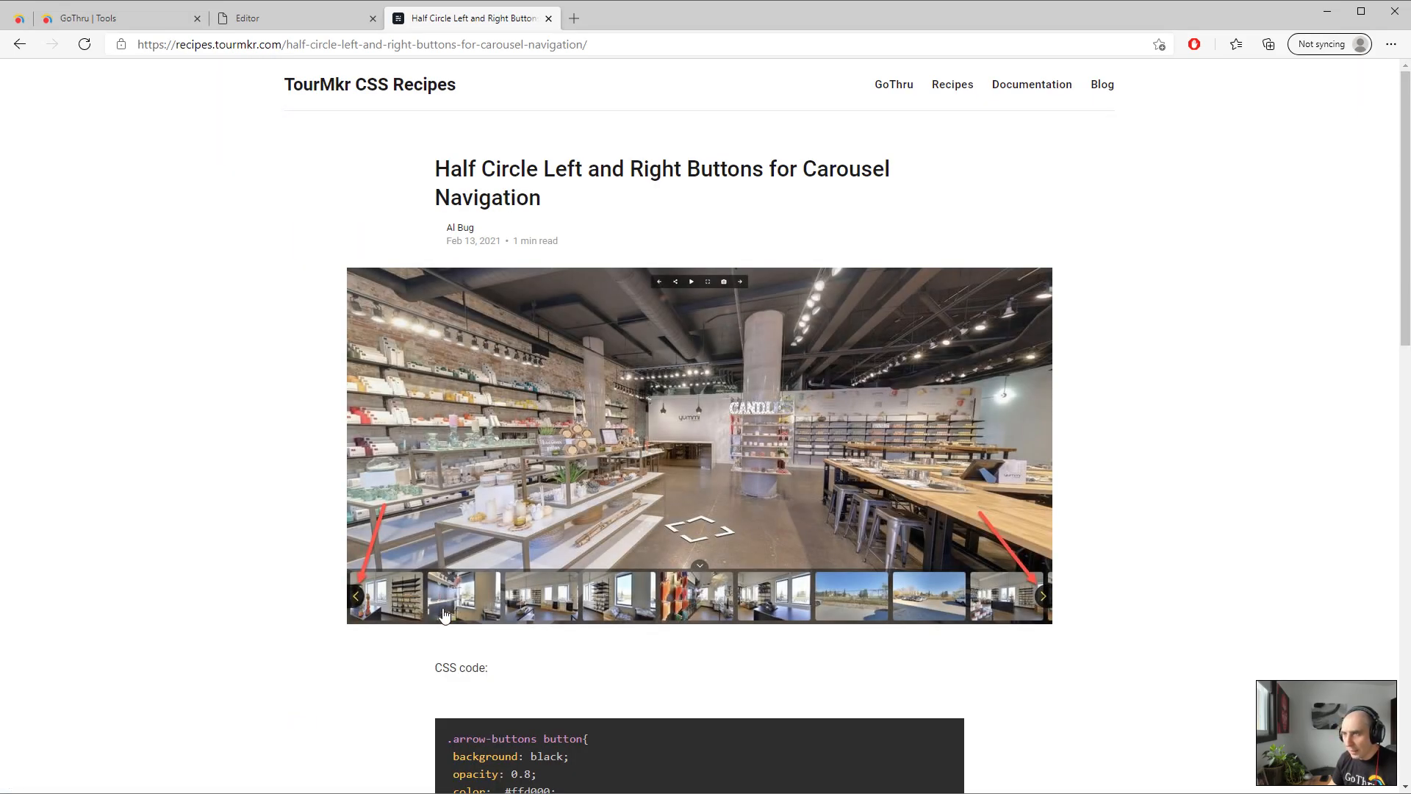
mouse_move(552, 227)
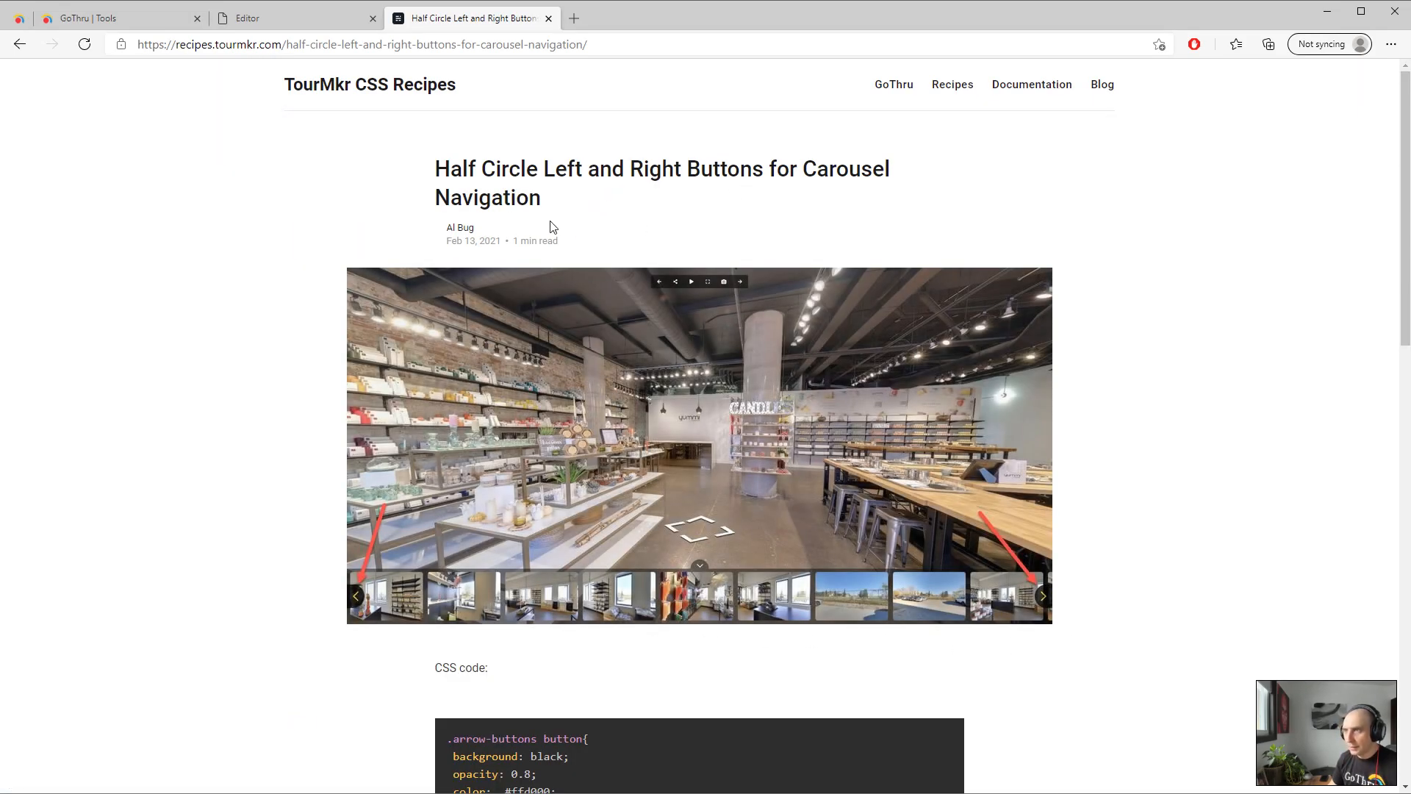
scroll(down, 3)
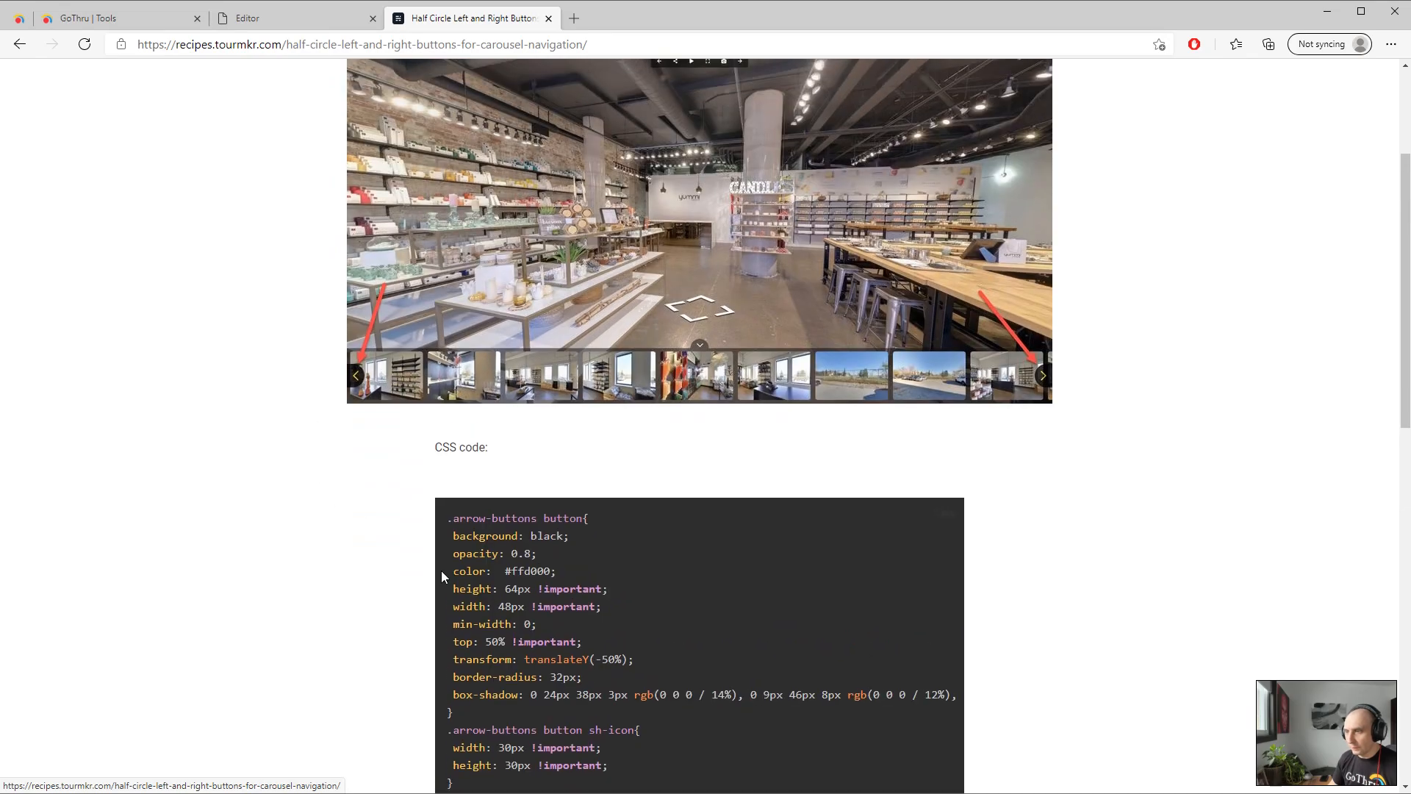
scroll(down, 3)
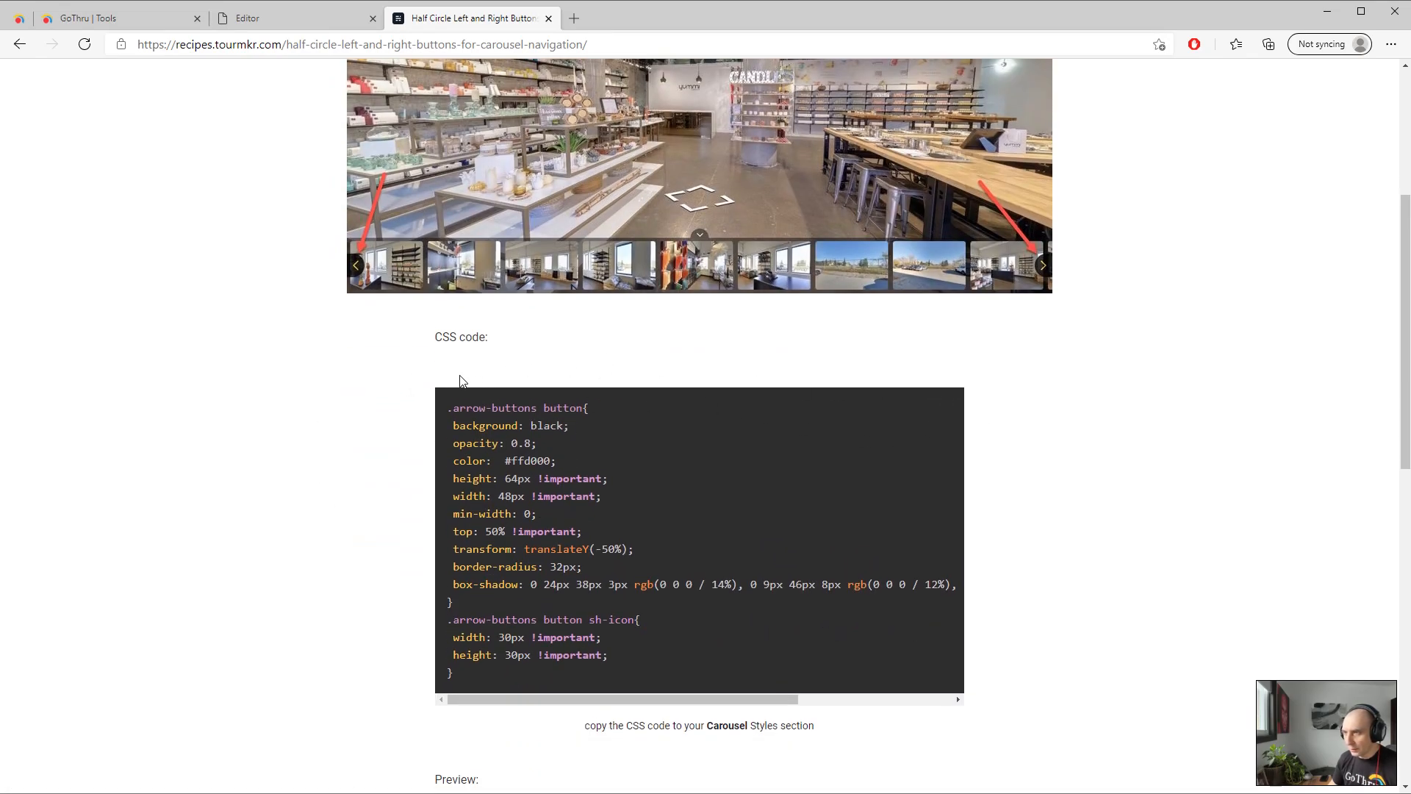
mouse_move(466, 369)
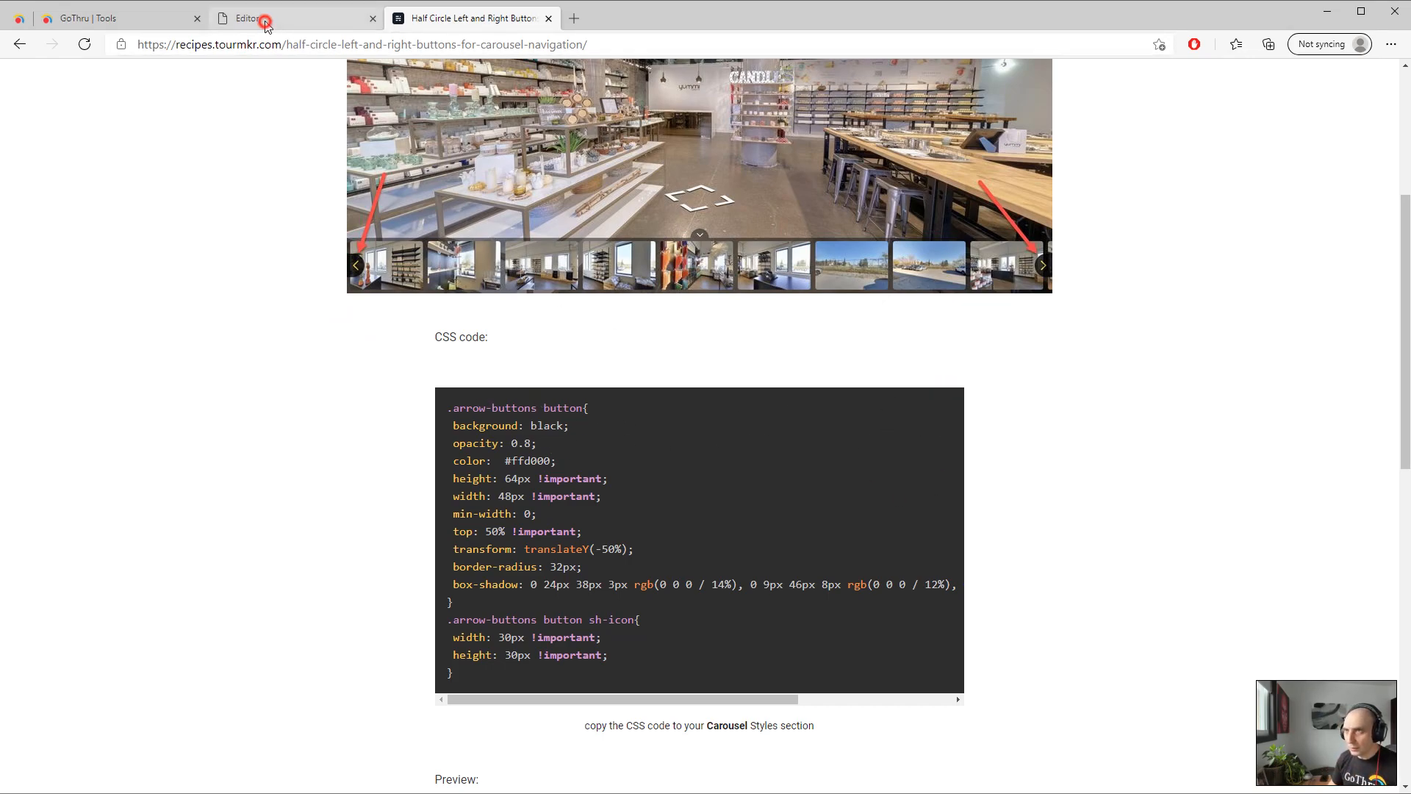
Paste the half-circle button CSS into carousel Styles, preview panorama #6, and recheck the recipe
click(288, 17)
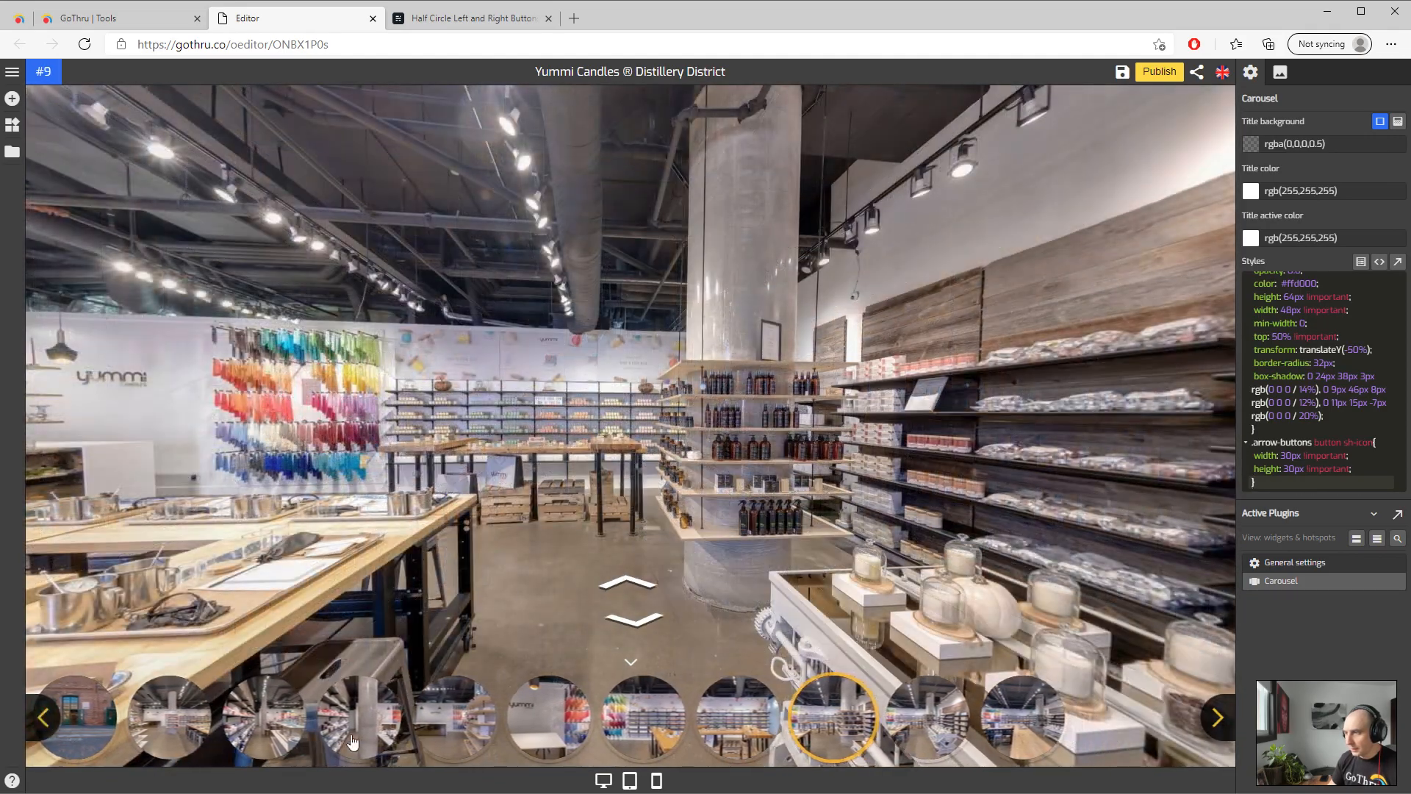
click(549, 717)
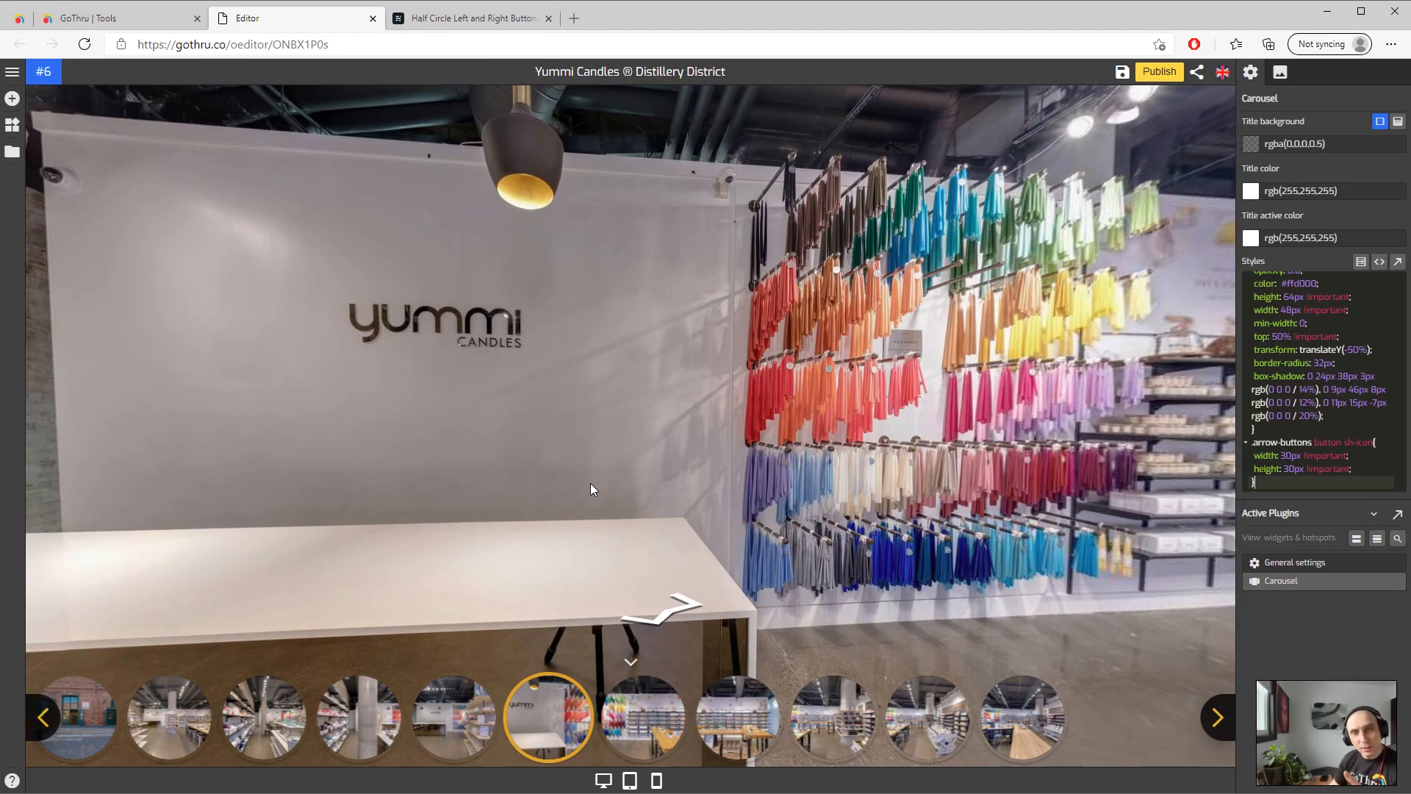
mouse_move(593, 485)
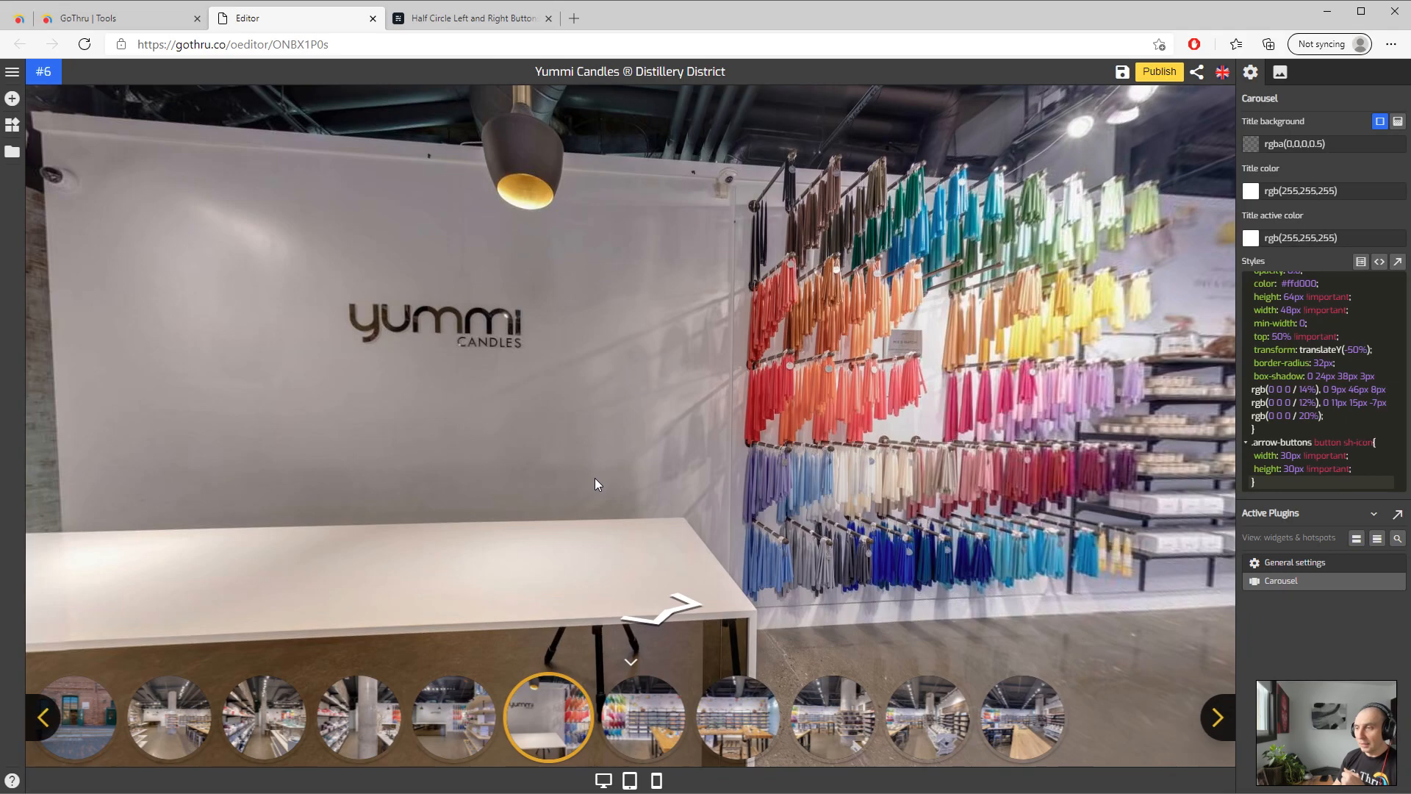
mouse_move(540, 450)
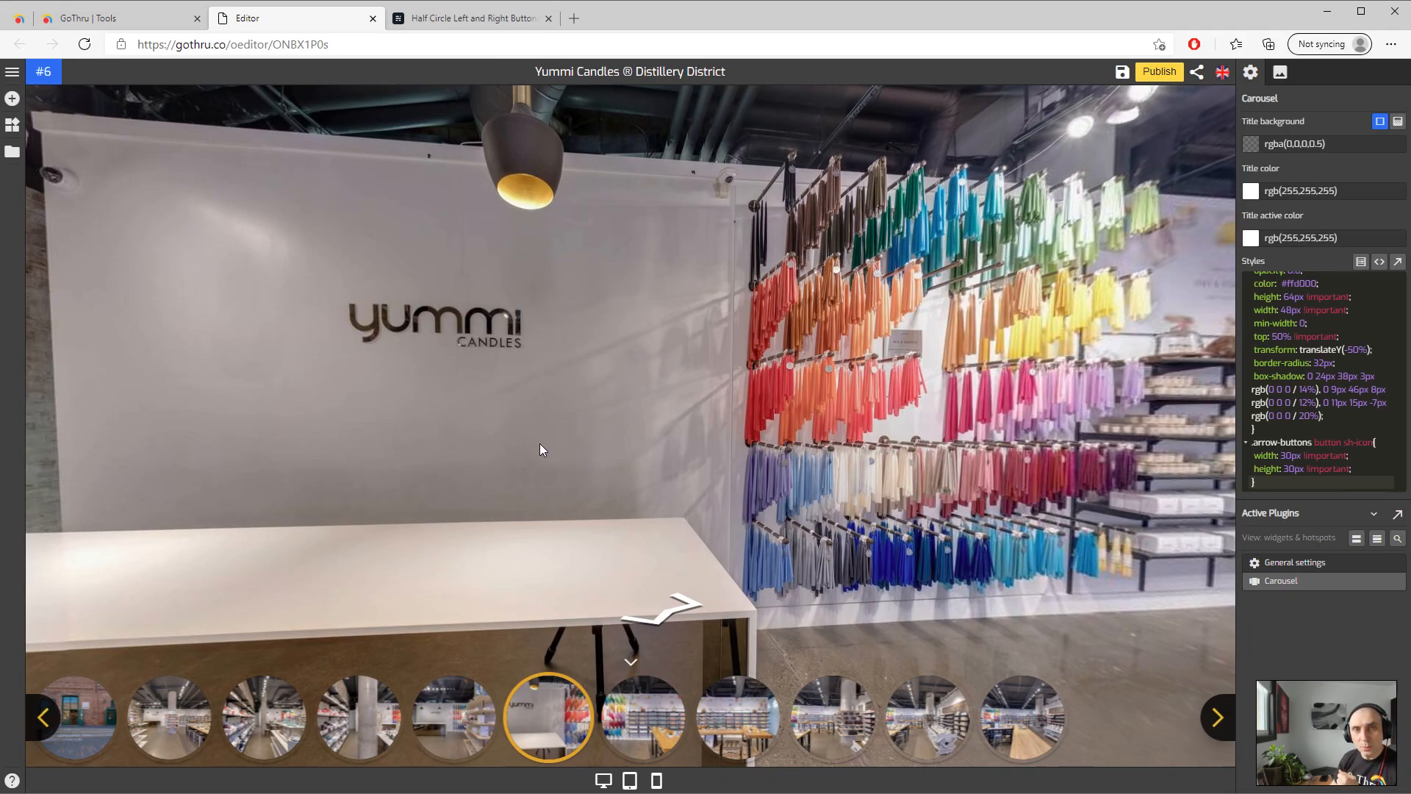
mouse_move(538, 455)
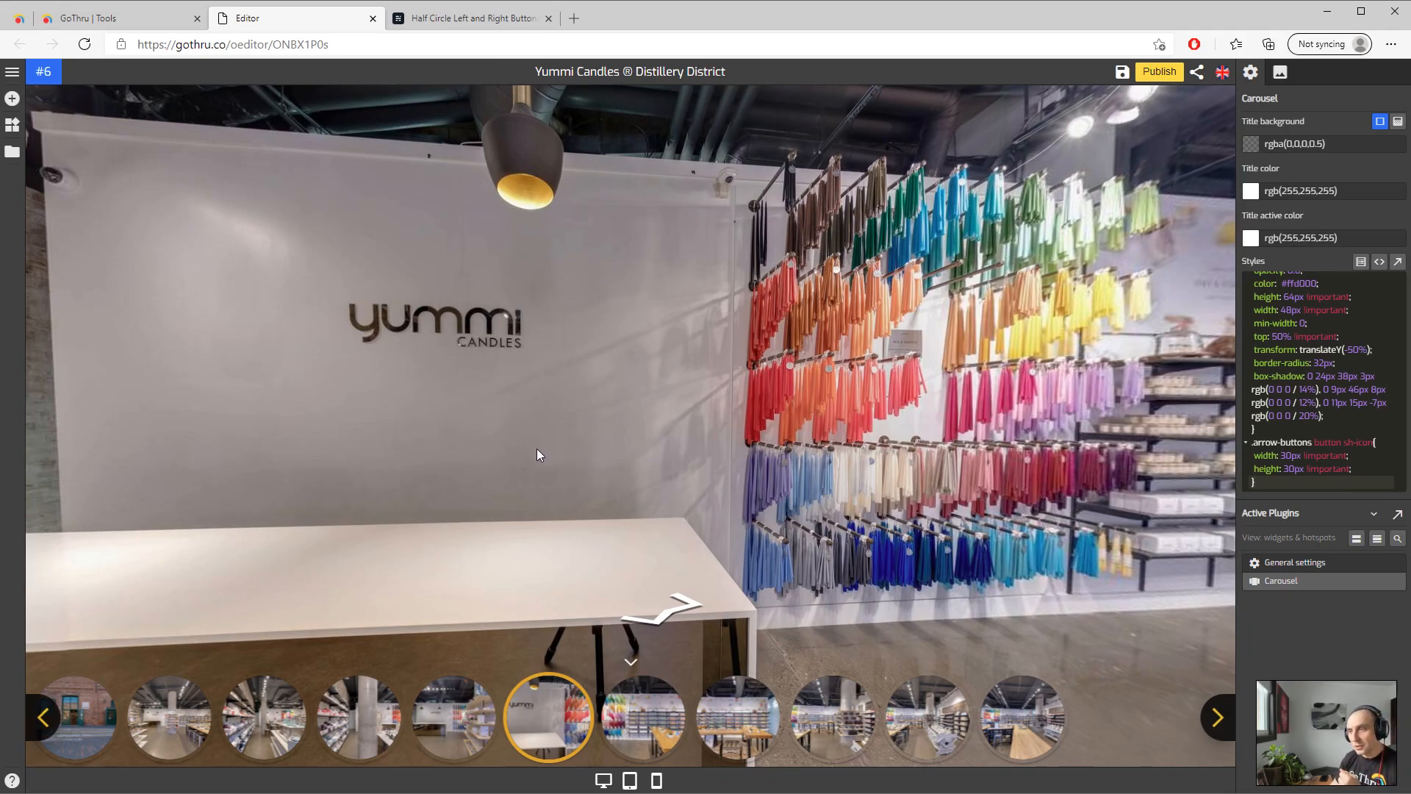
mouse_move(517, 453)
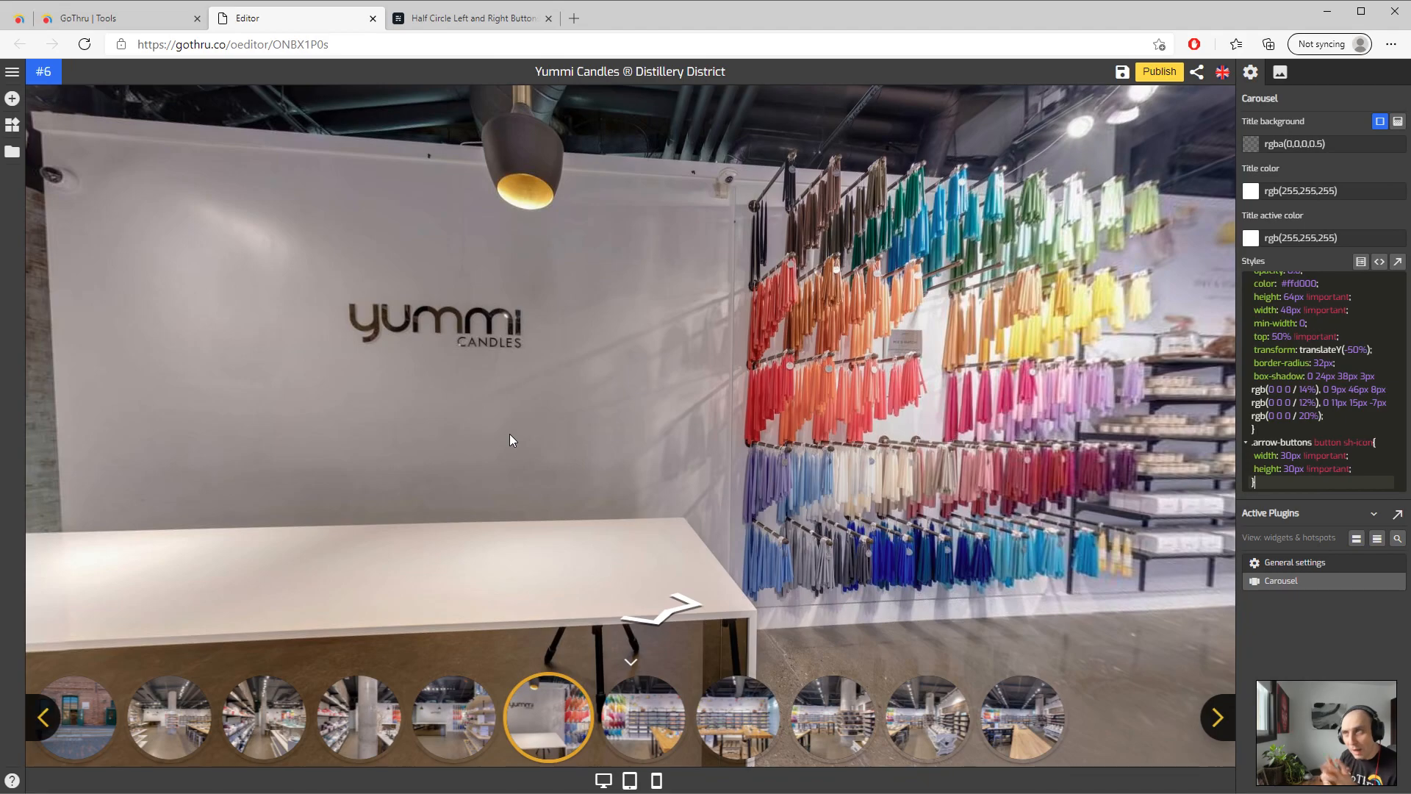
mouse_move(811, 480)
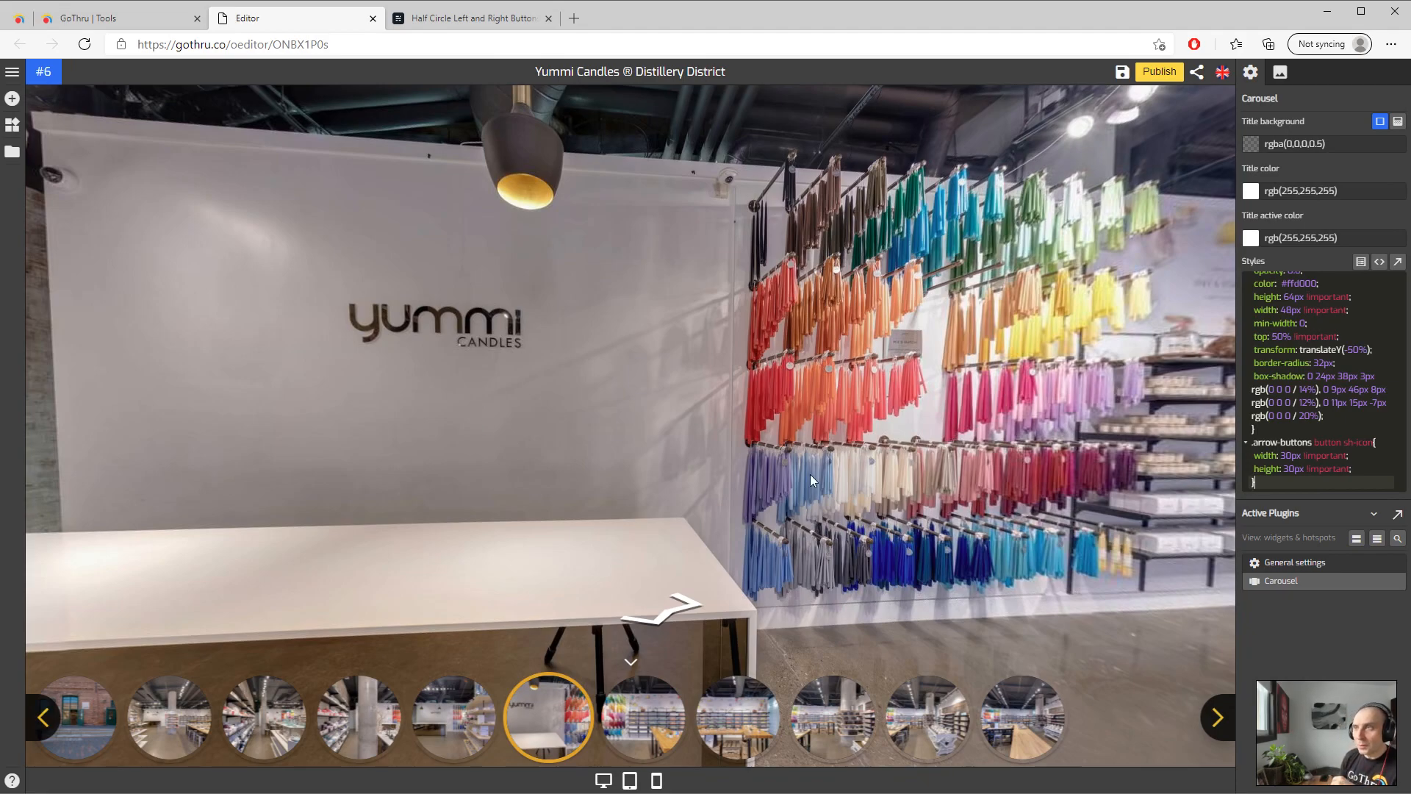
click(468, 18)
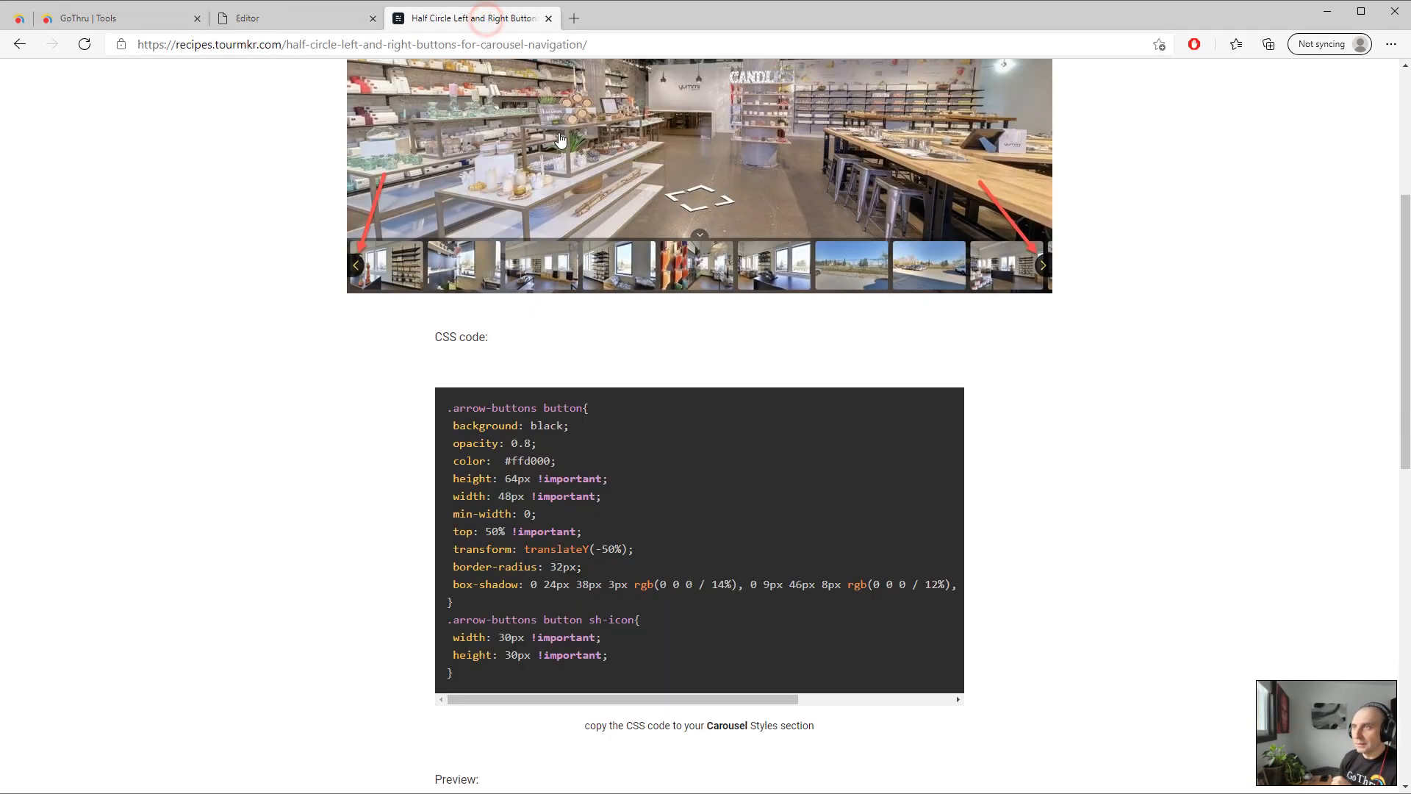
scroll(up, 3)
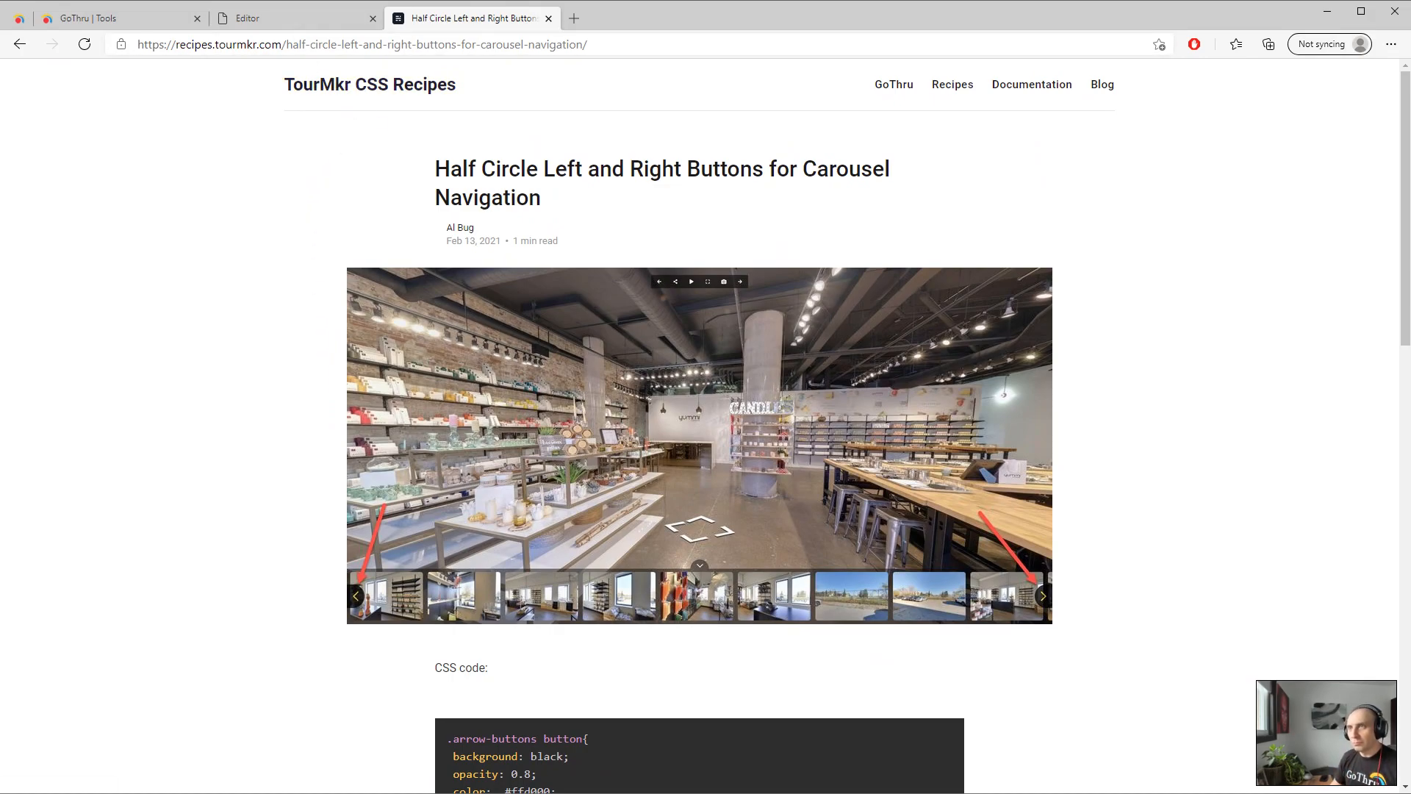
click(288, 18)
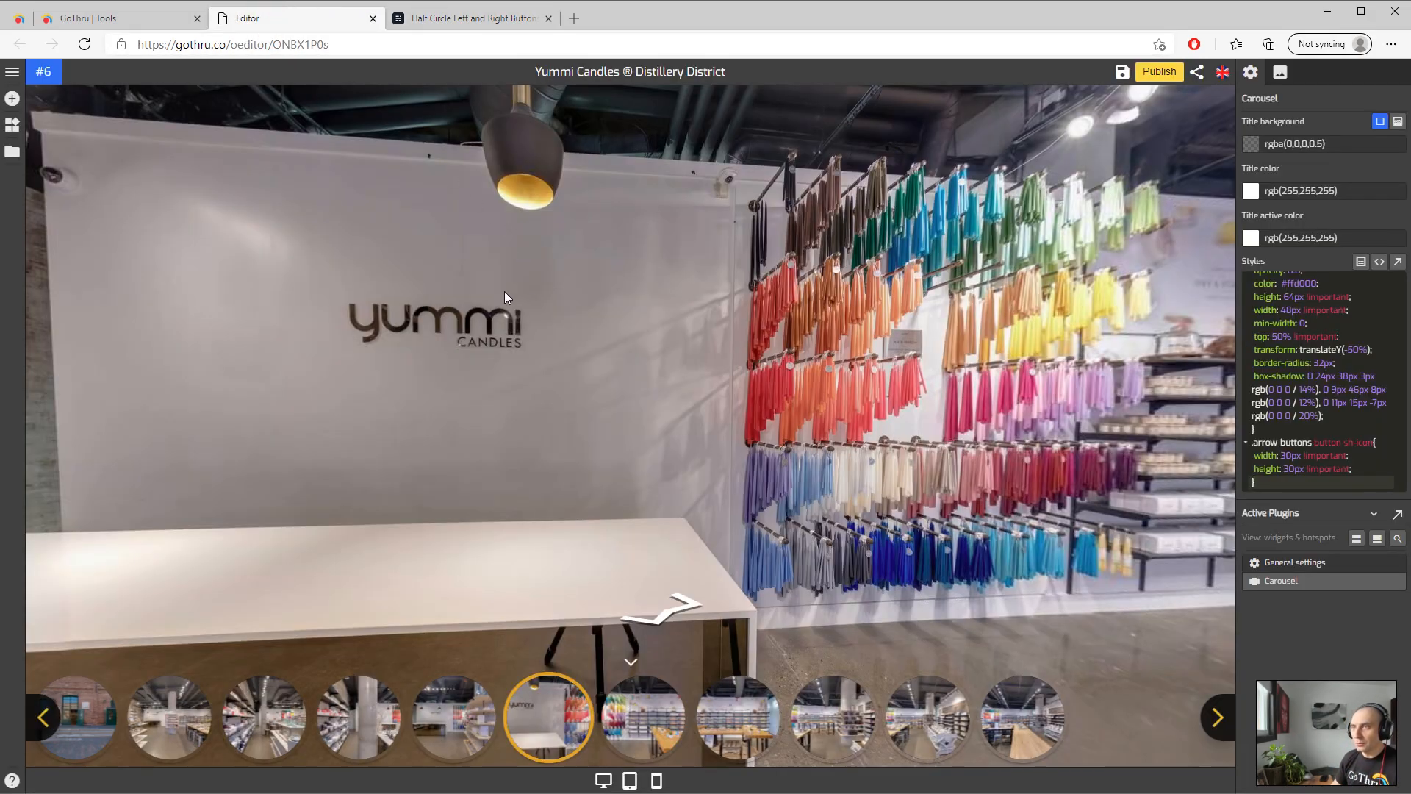
Open GoThru's Plugin Manager catalogue from the left toolbar's plus icon
click(12, 99)
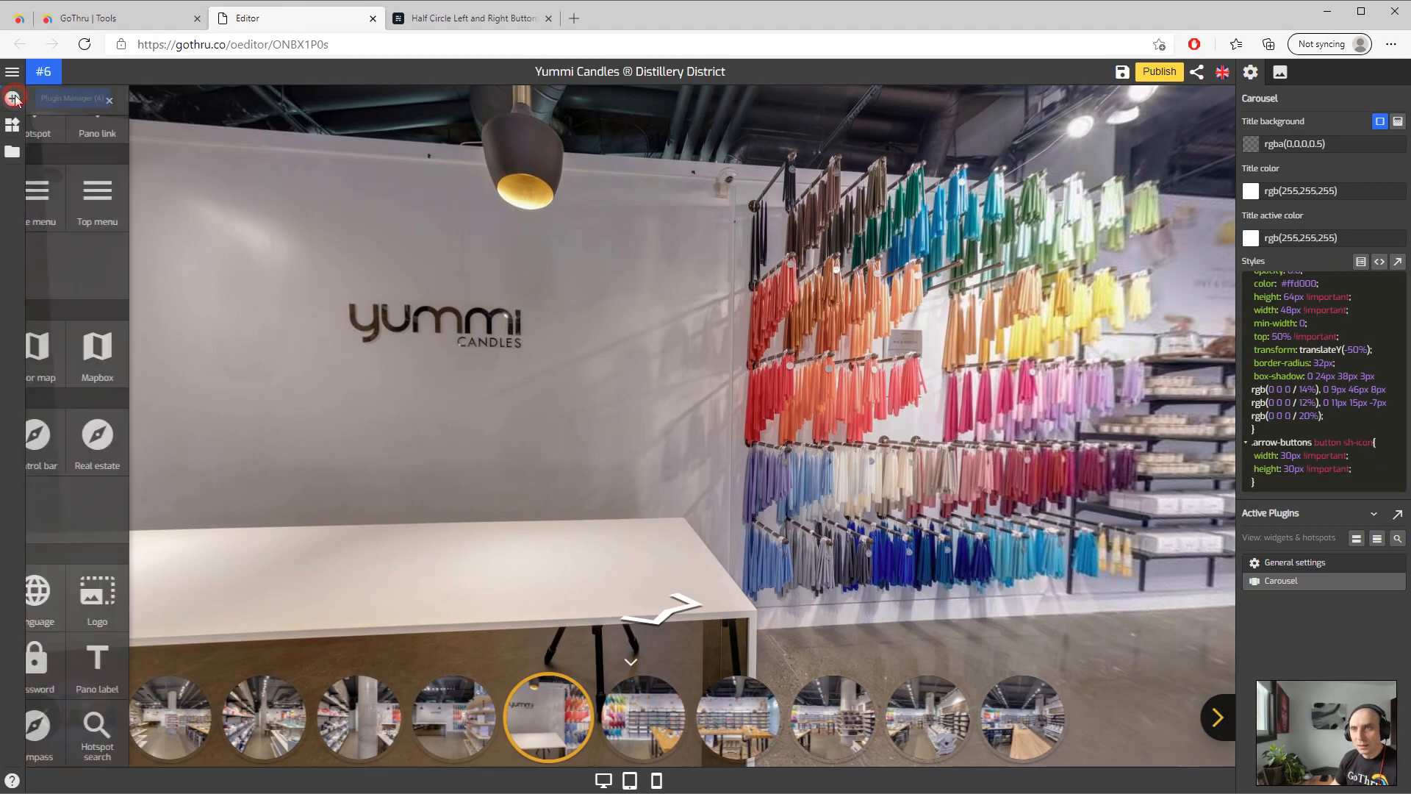
click(13, 99)
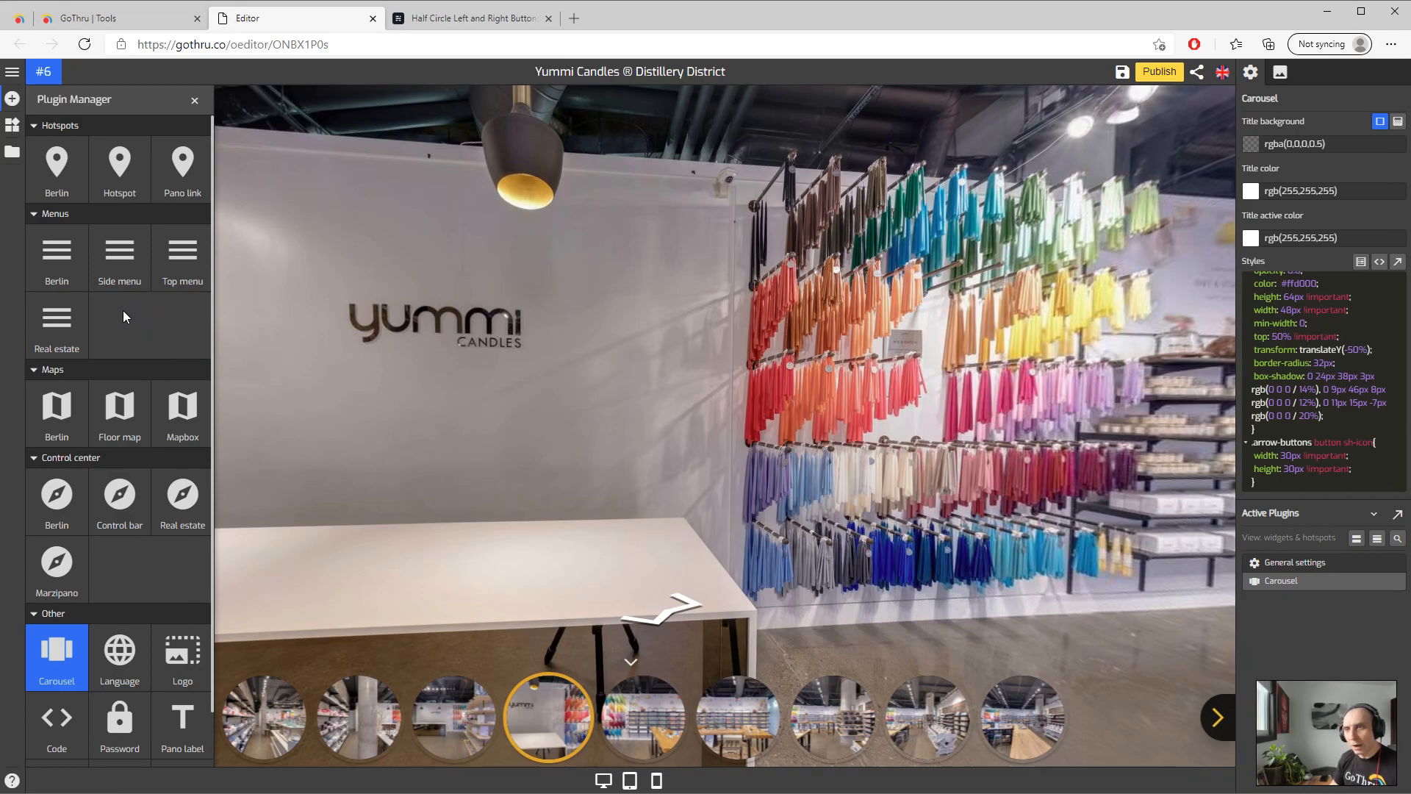
mouse_move(116, 328)
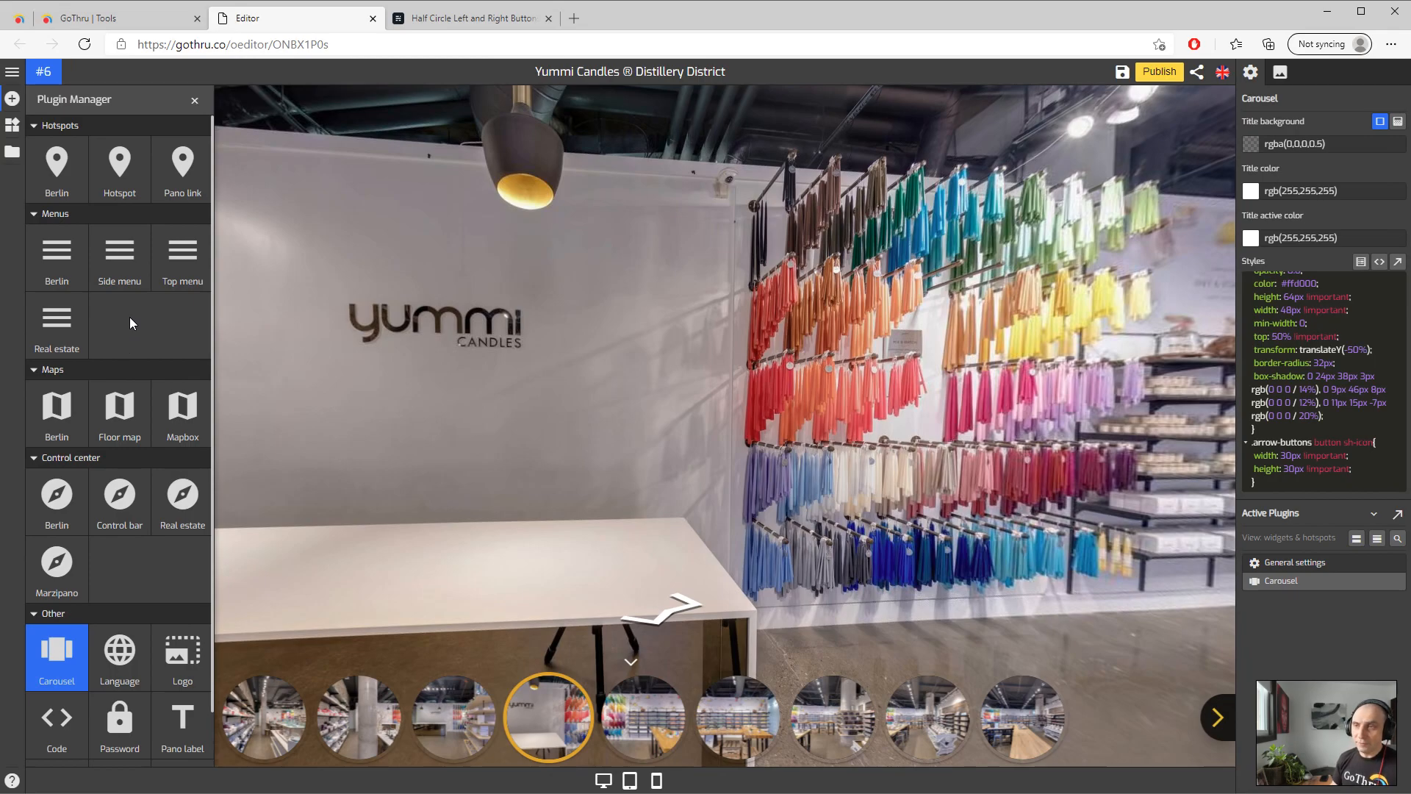
mouse_move(136, 329)
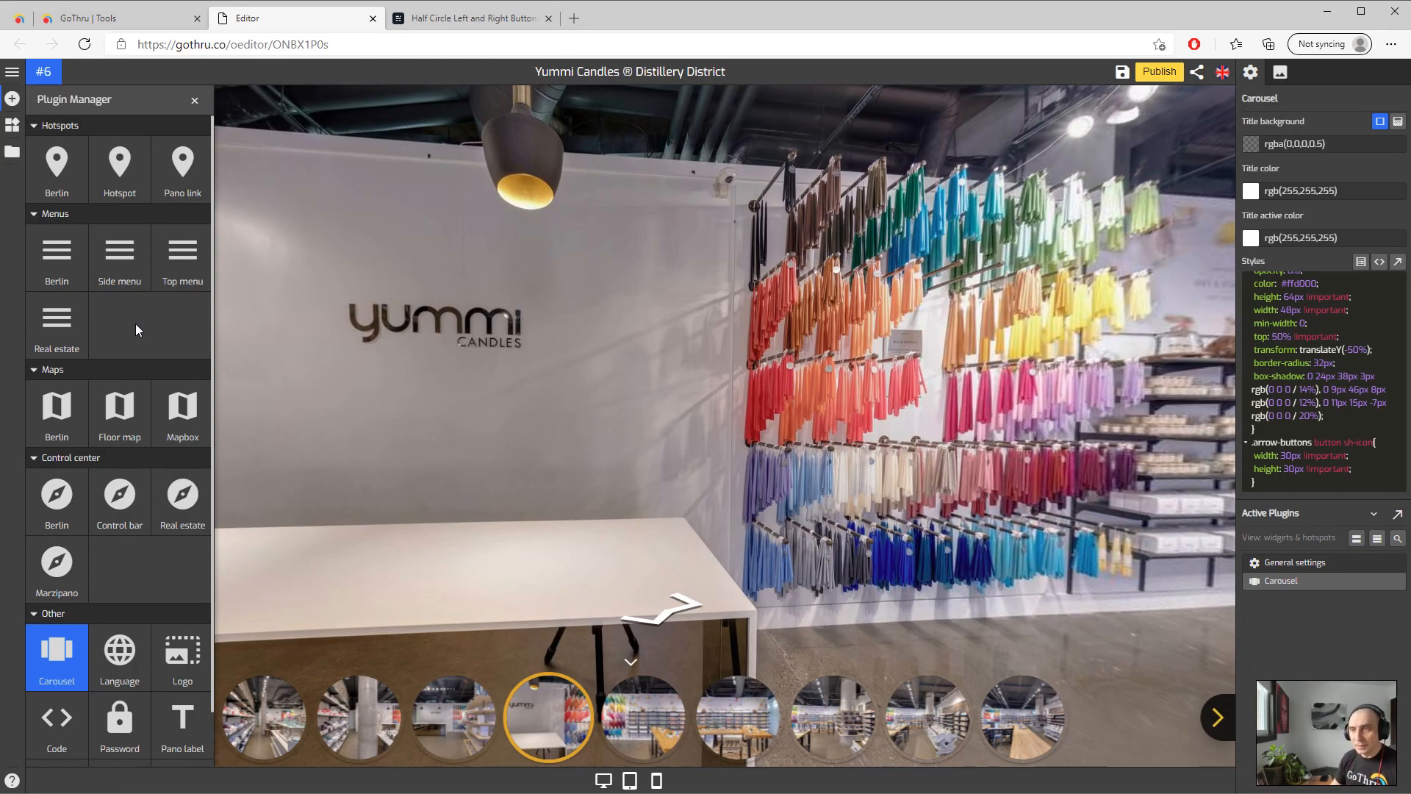